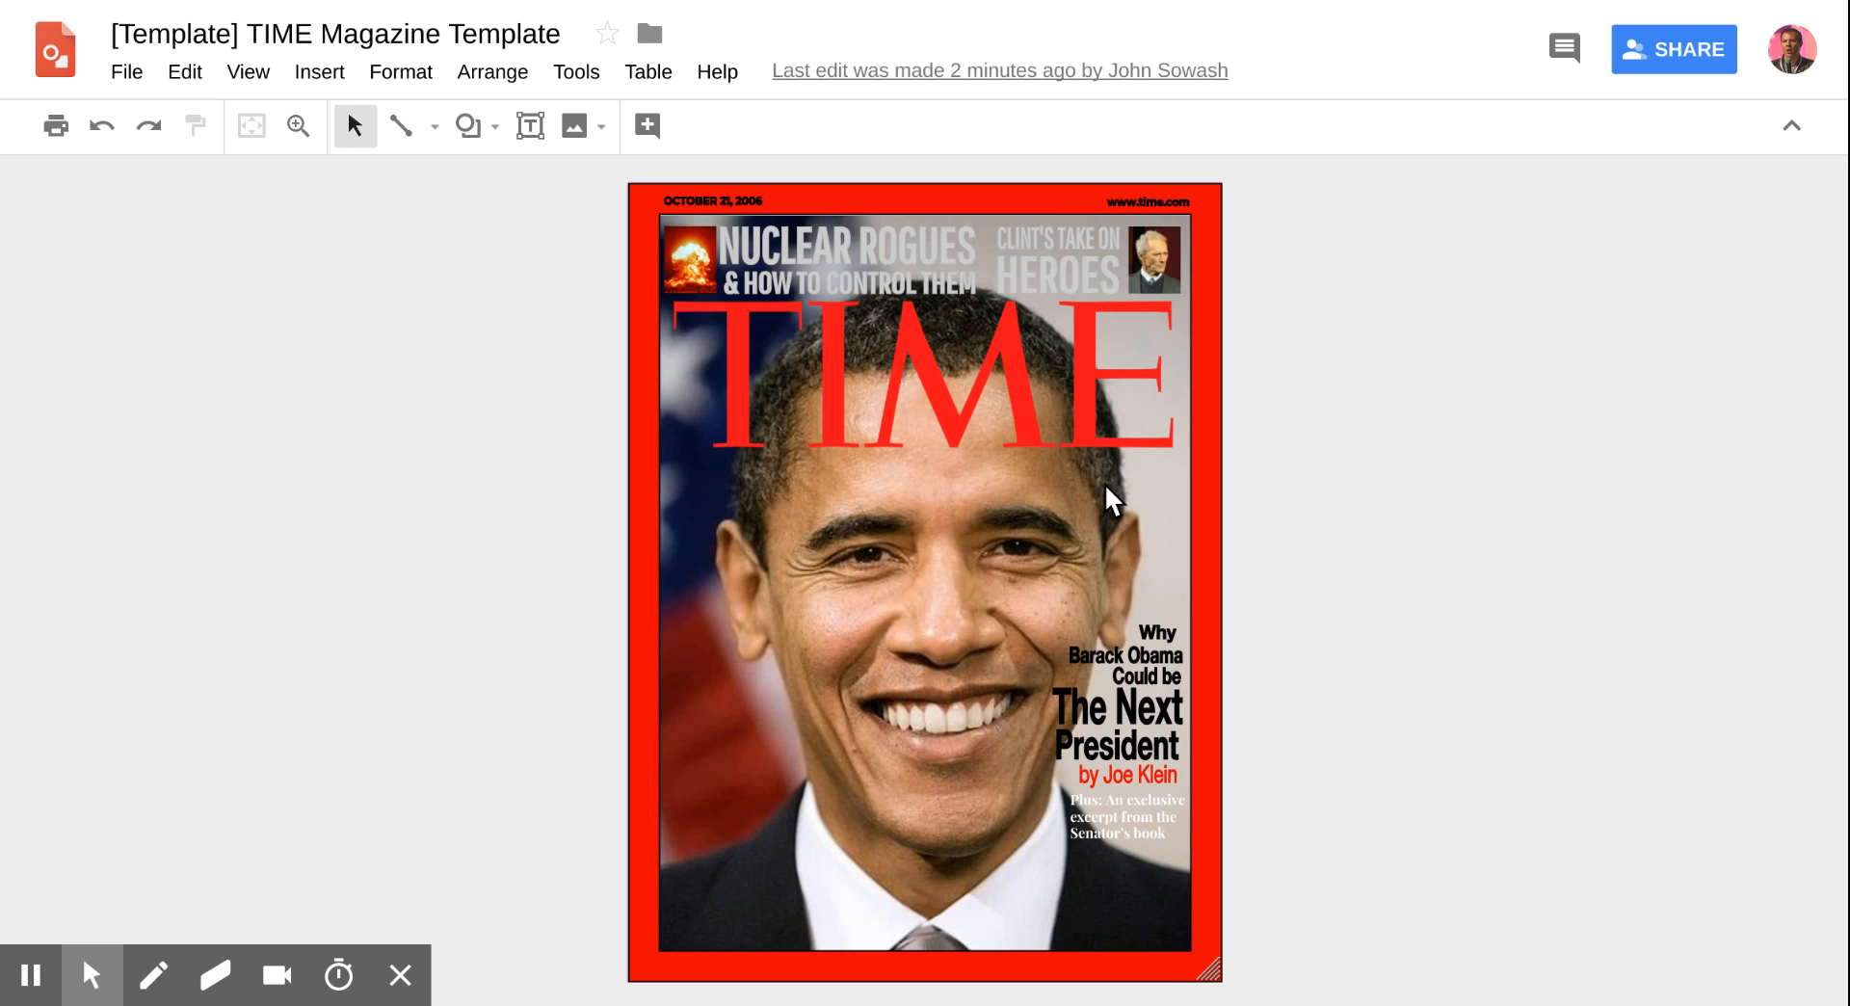
pyautogui.moveTo(459, 689)
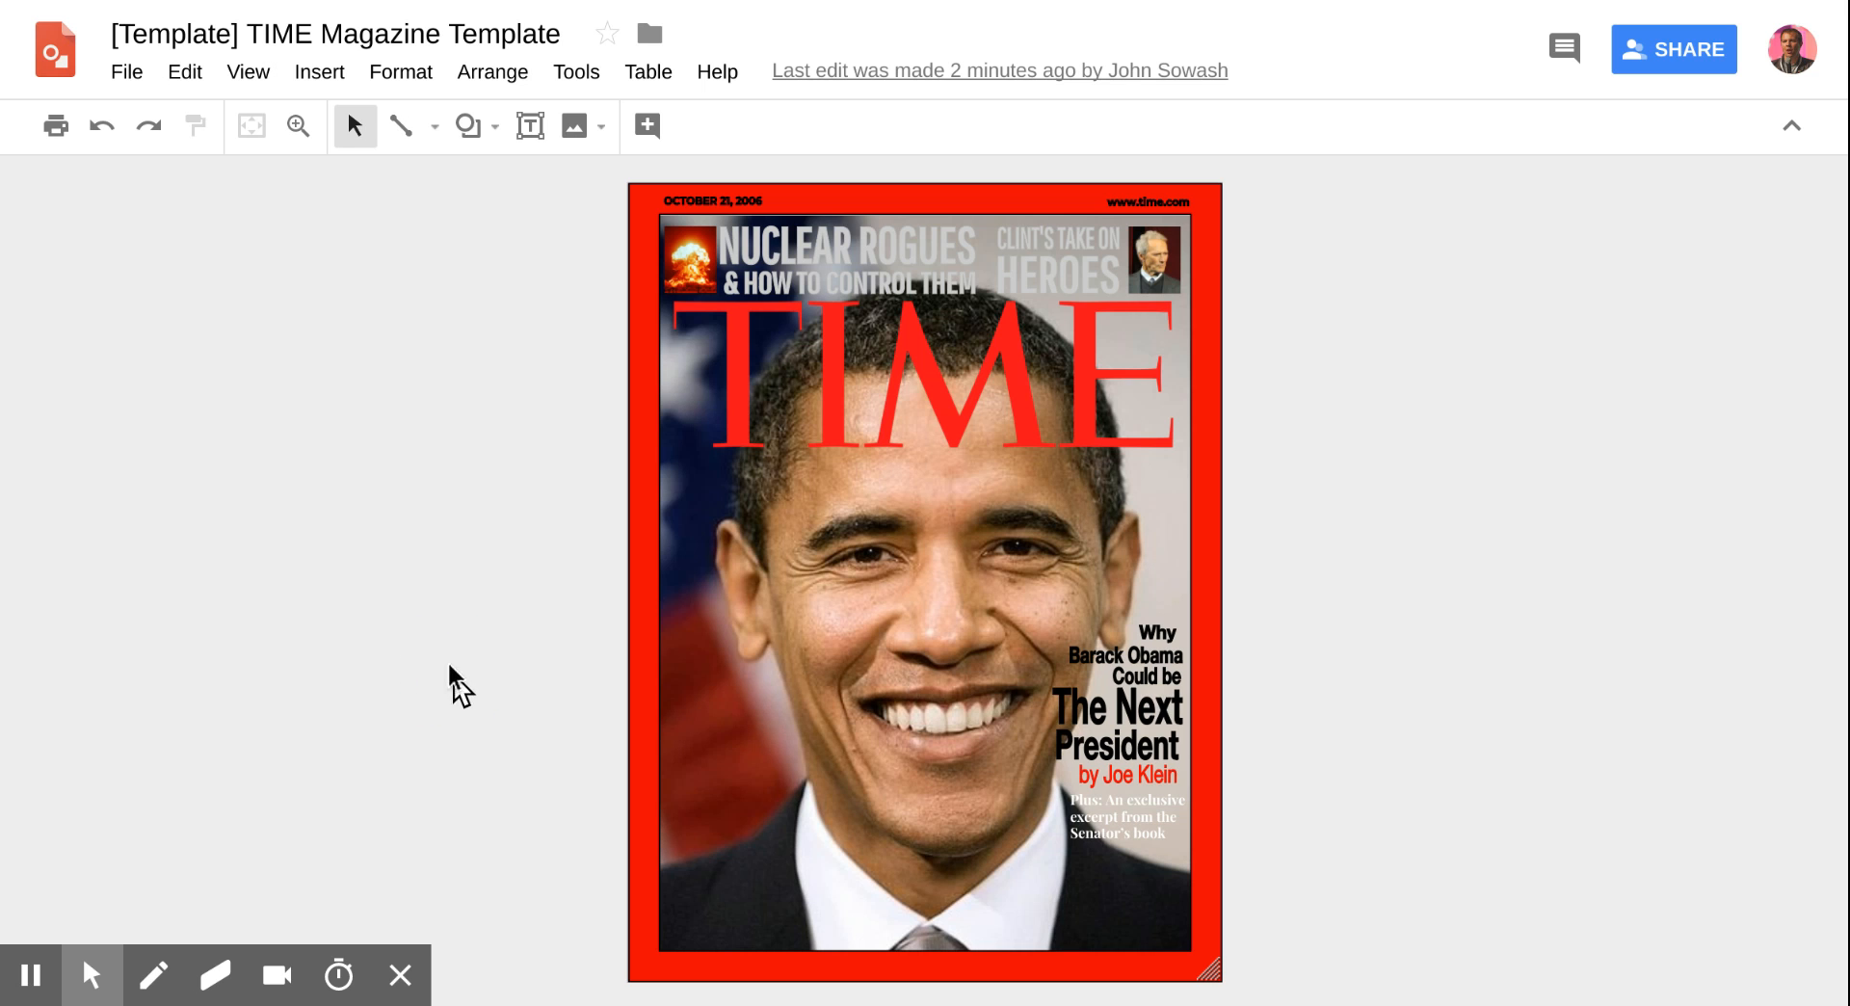
# - Move the original cover photo aside to view the template, put it back, and open Insert
pyautogui.click(893, 579)
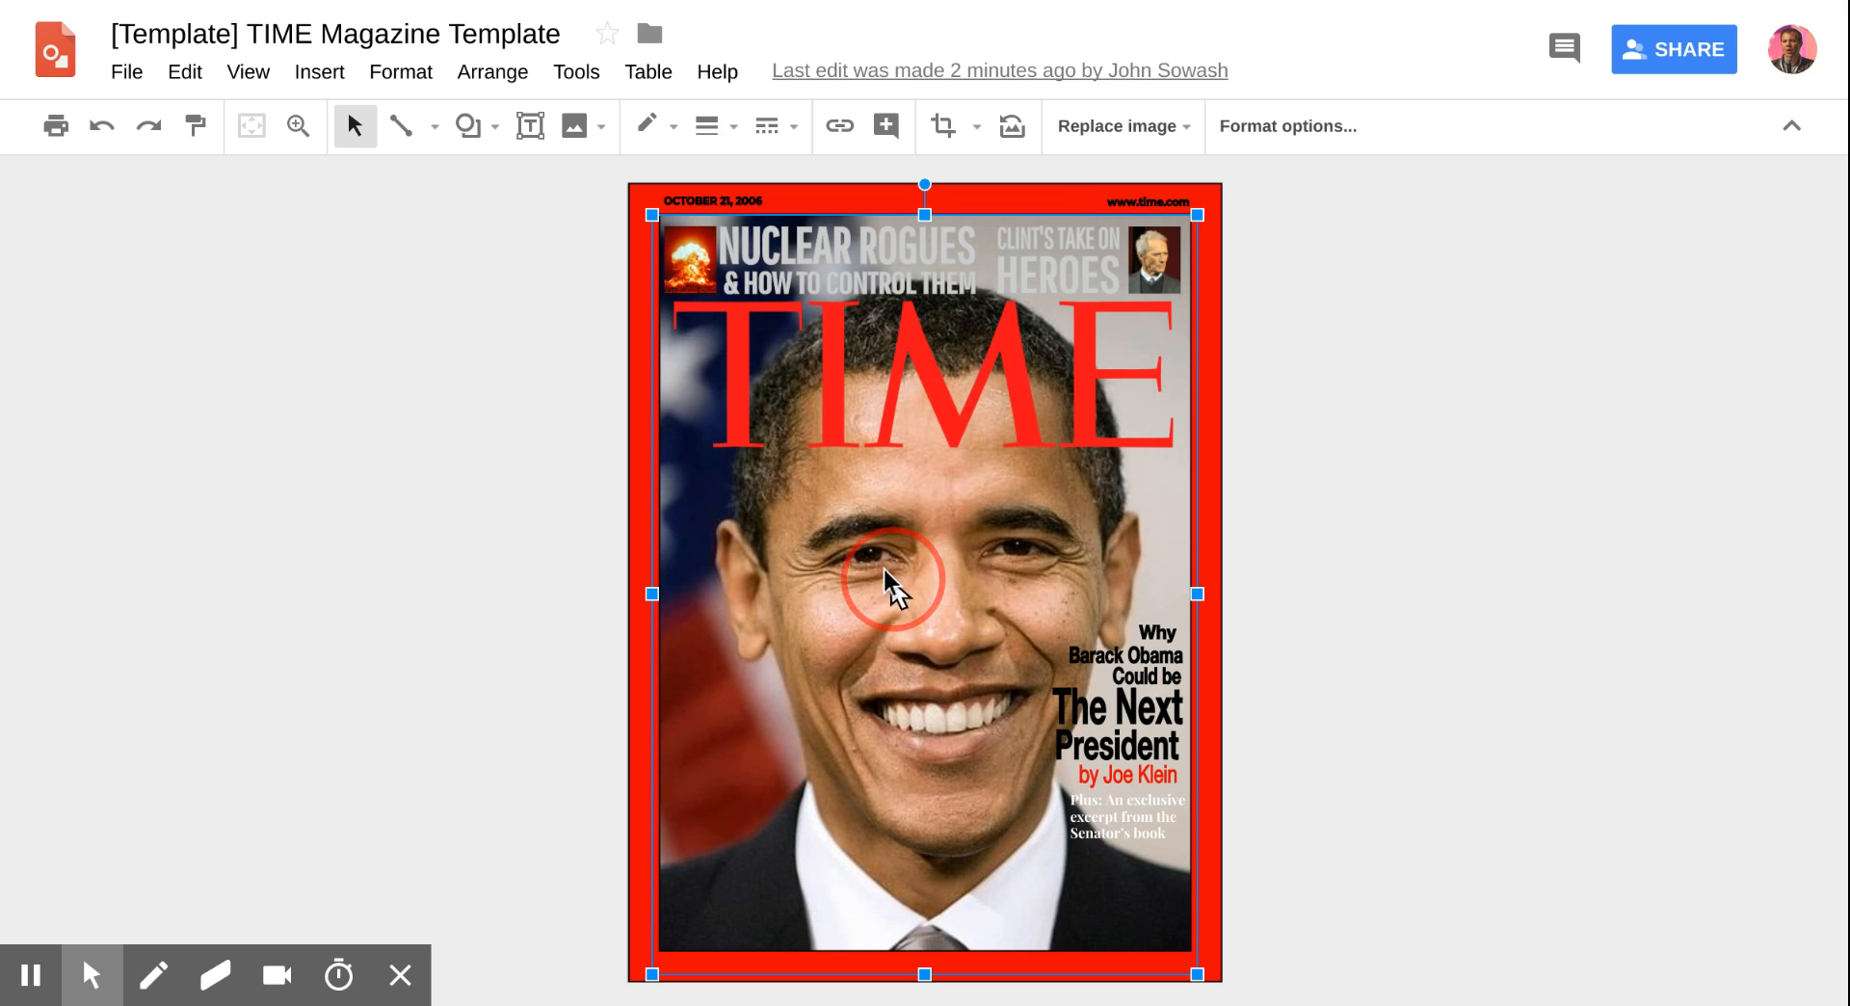
pyautogui.moveTo(897, 578); pyautogui.dragTo(331, 554)
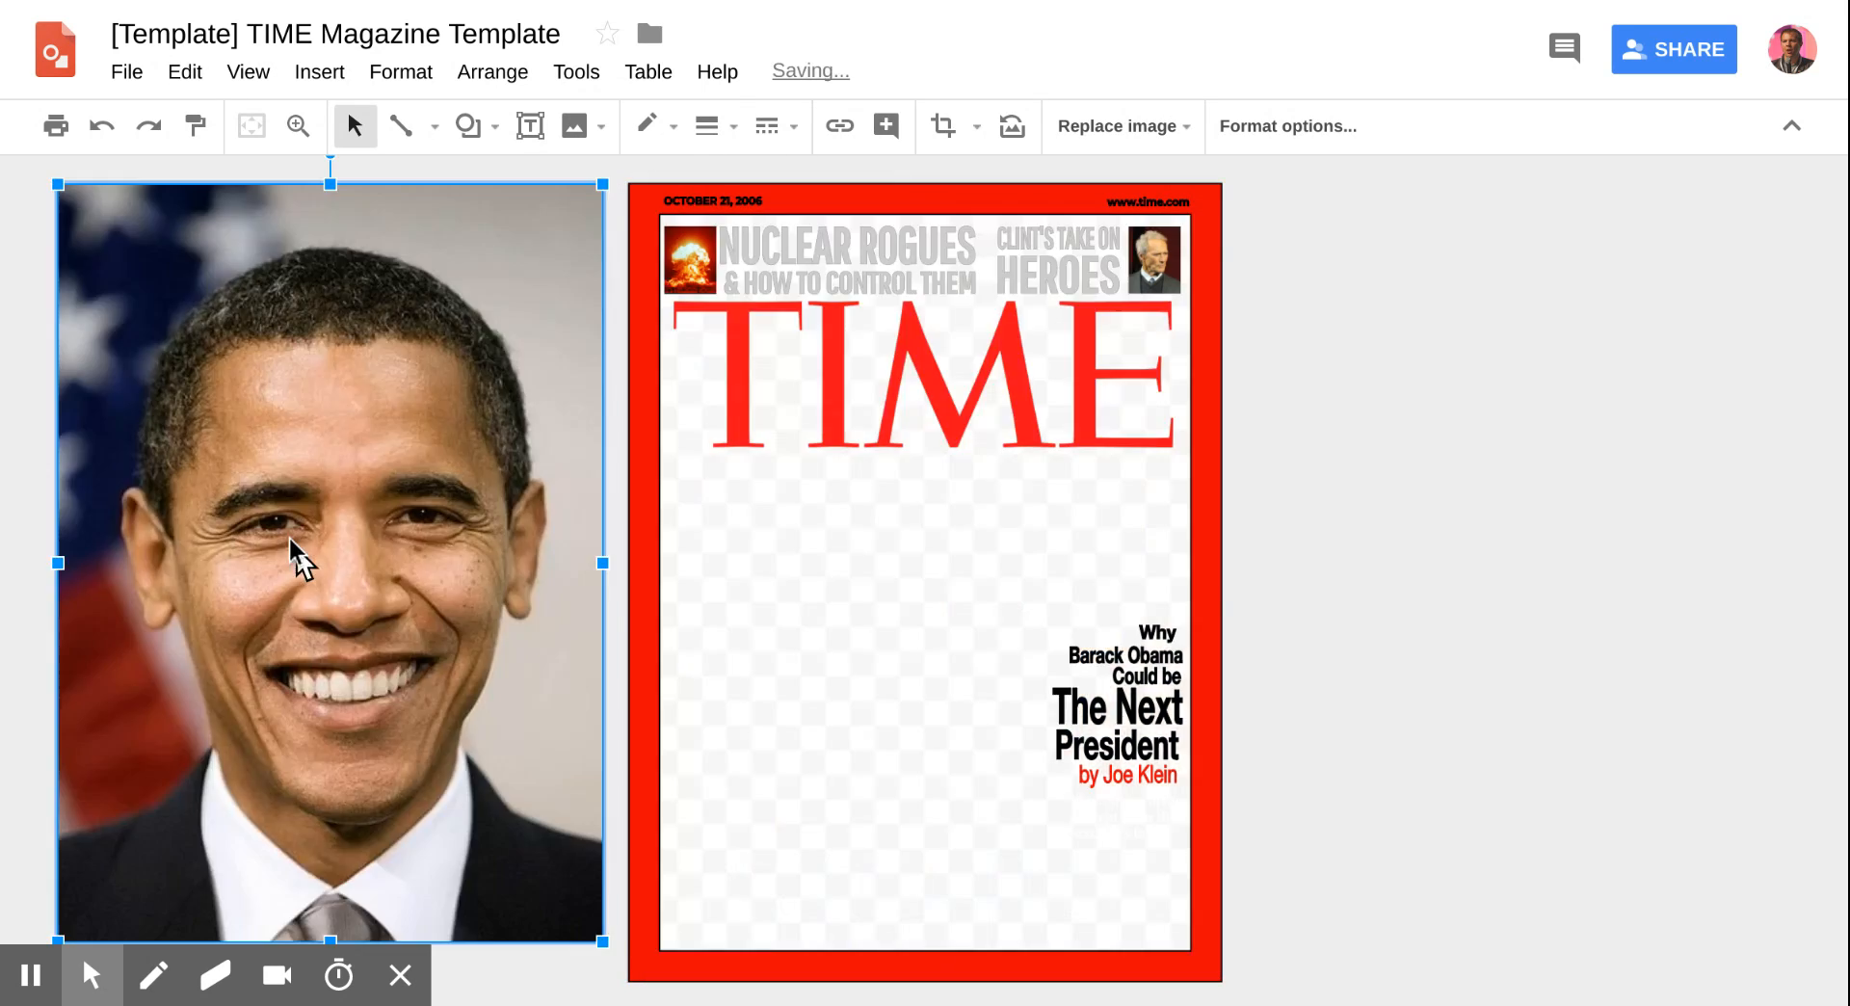
pyautogui.moveTo(330, 560); pyautogui.dragTo(926, 589)
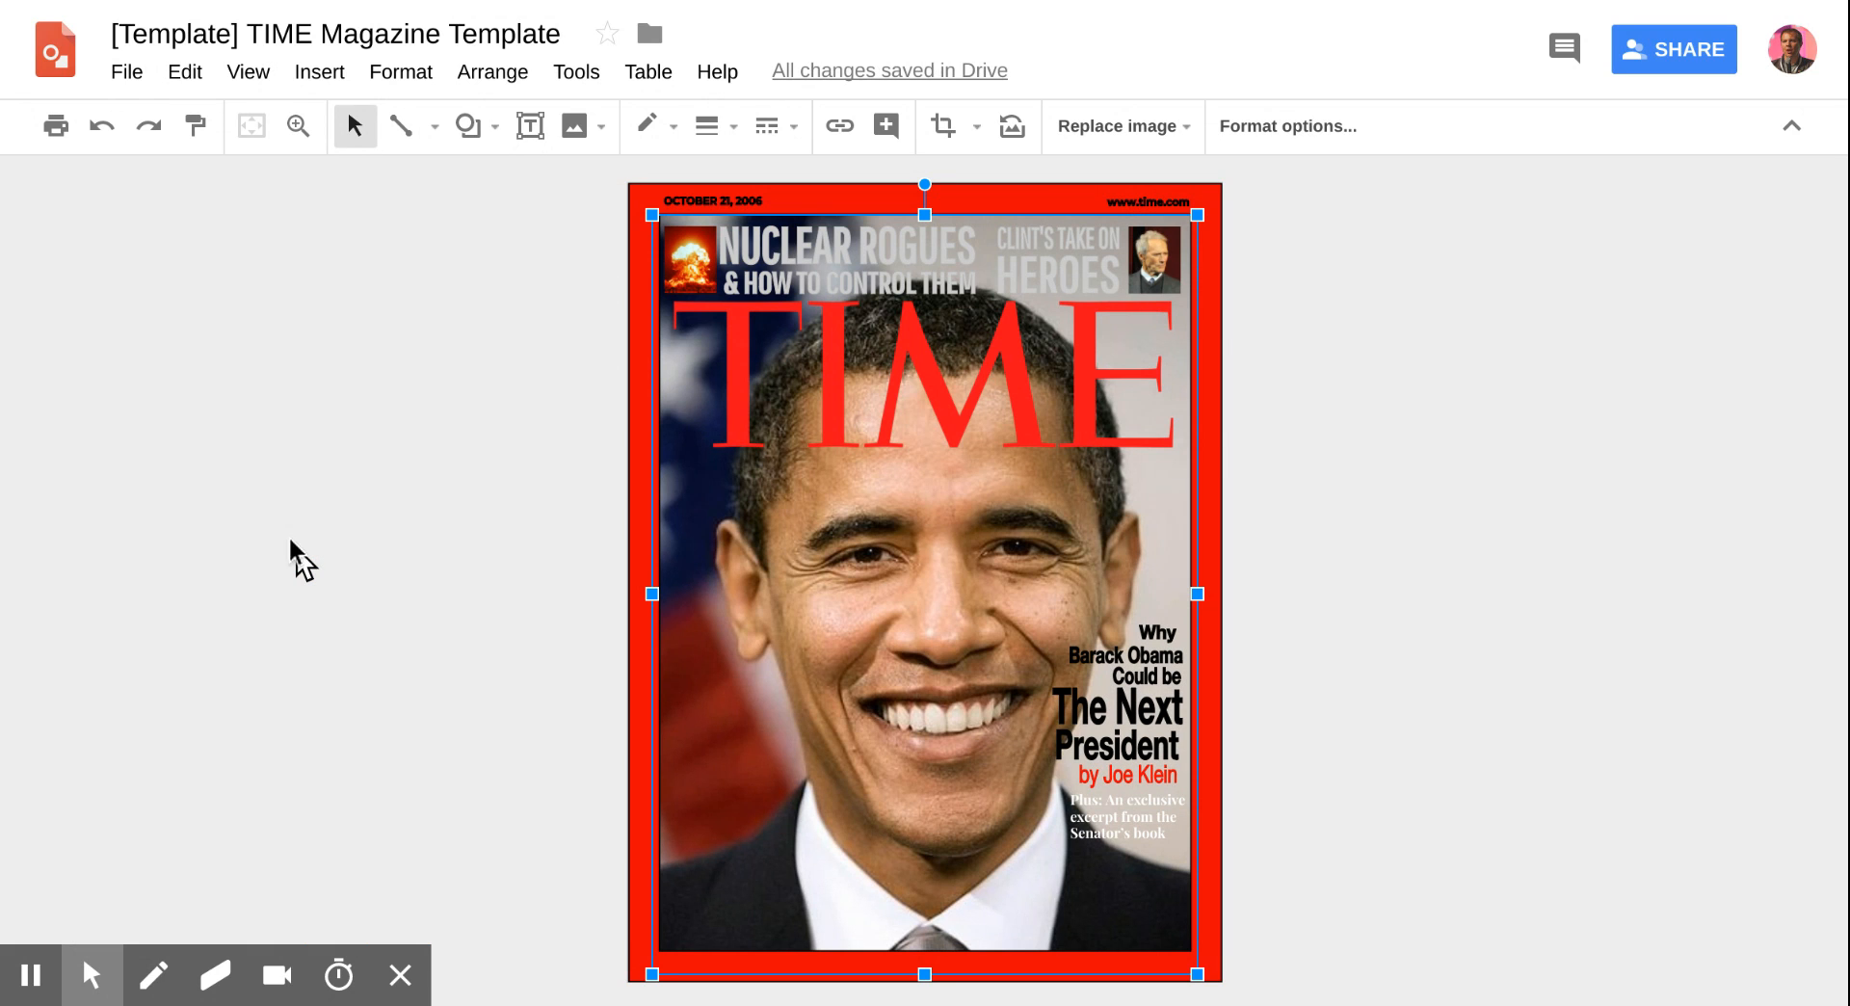
pyautogui.click(319, 72)
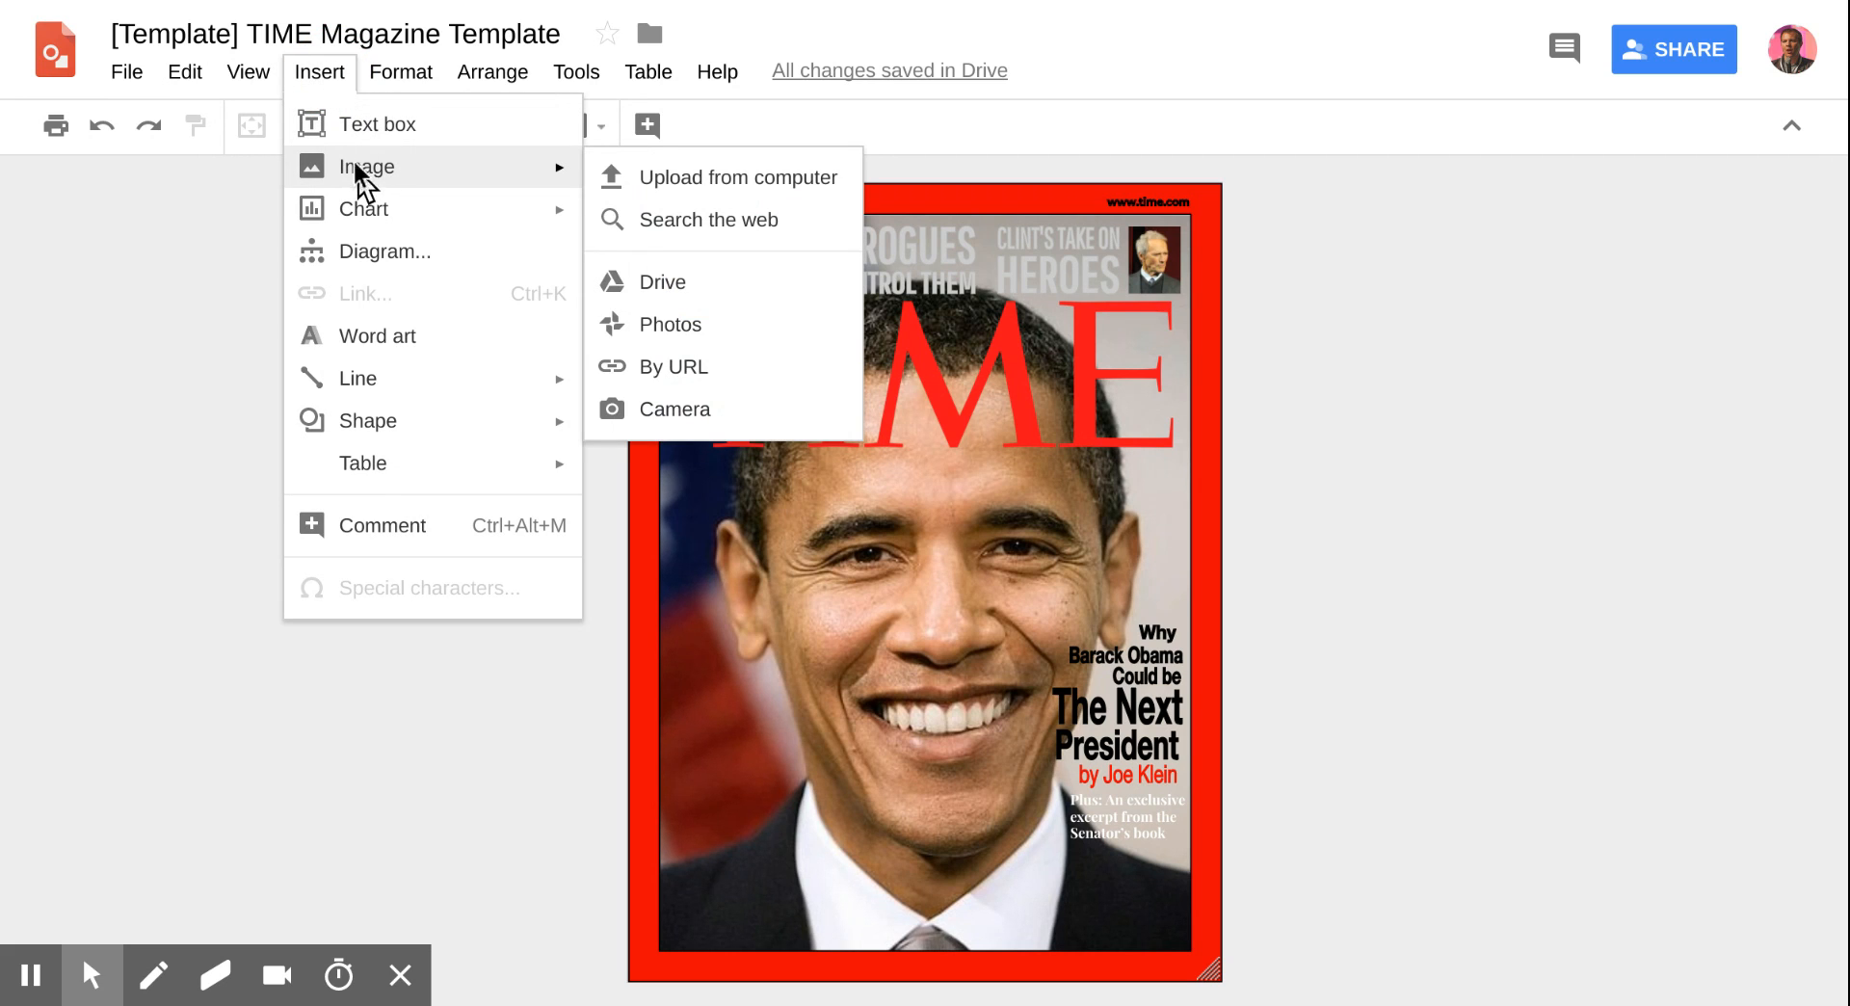
pyautogui.moveTo(574, 192)
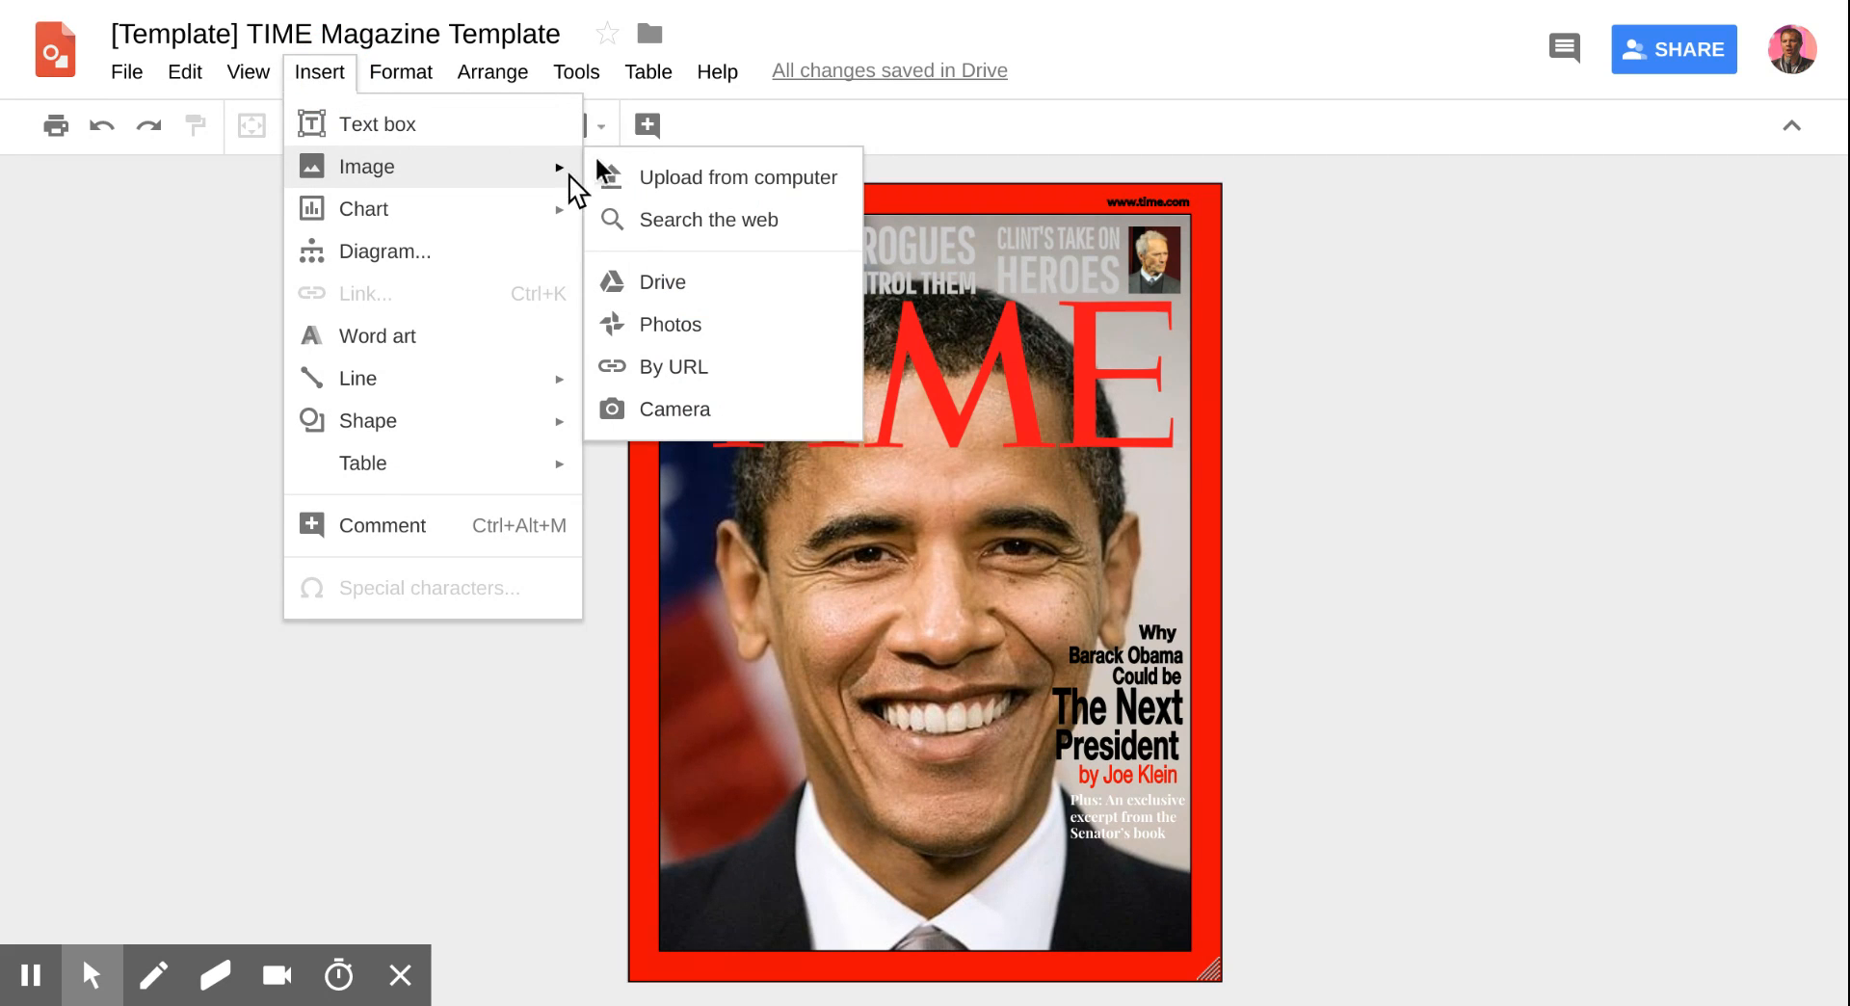
pyautogui.moveTo(708, 221)
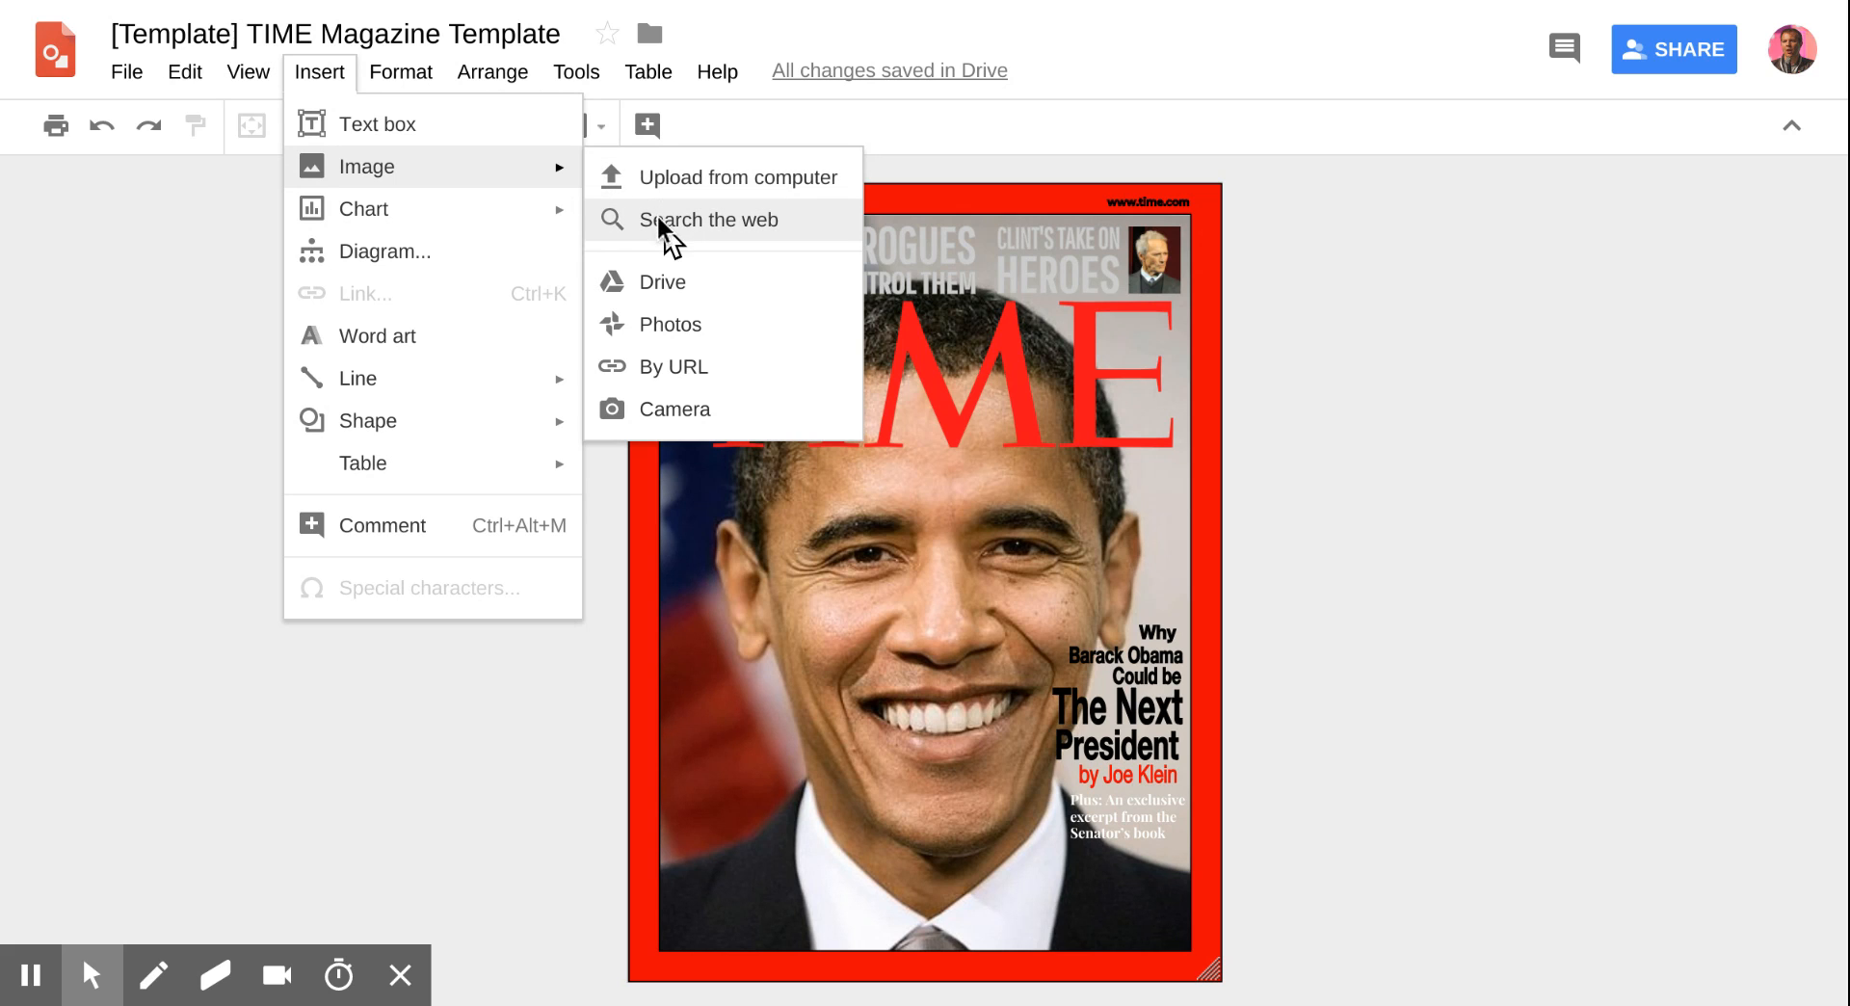
pyautogui.moveTo(731, 415)
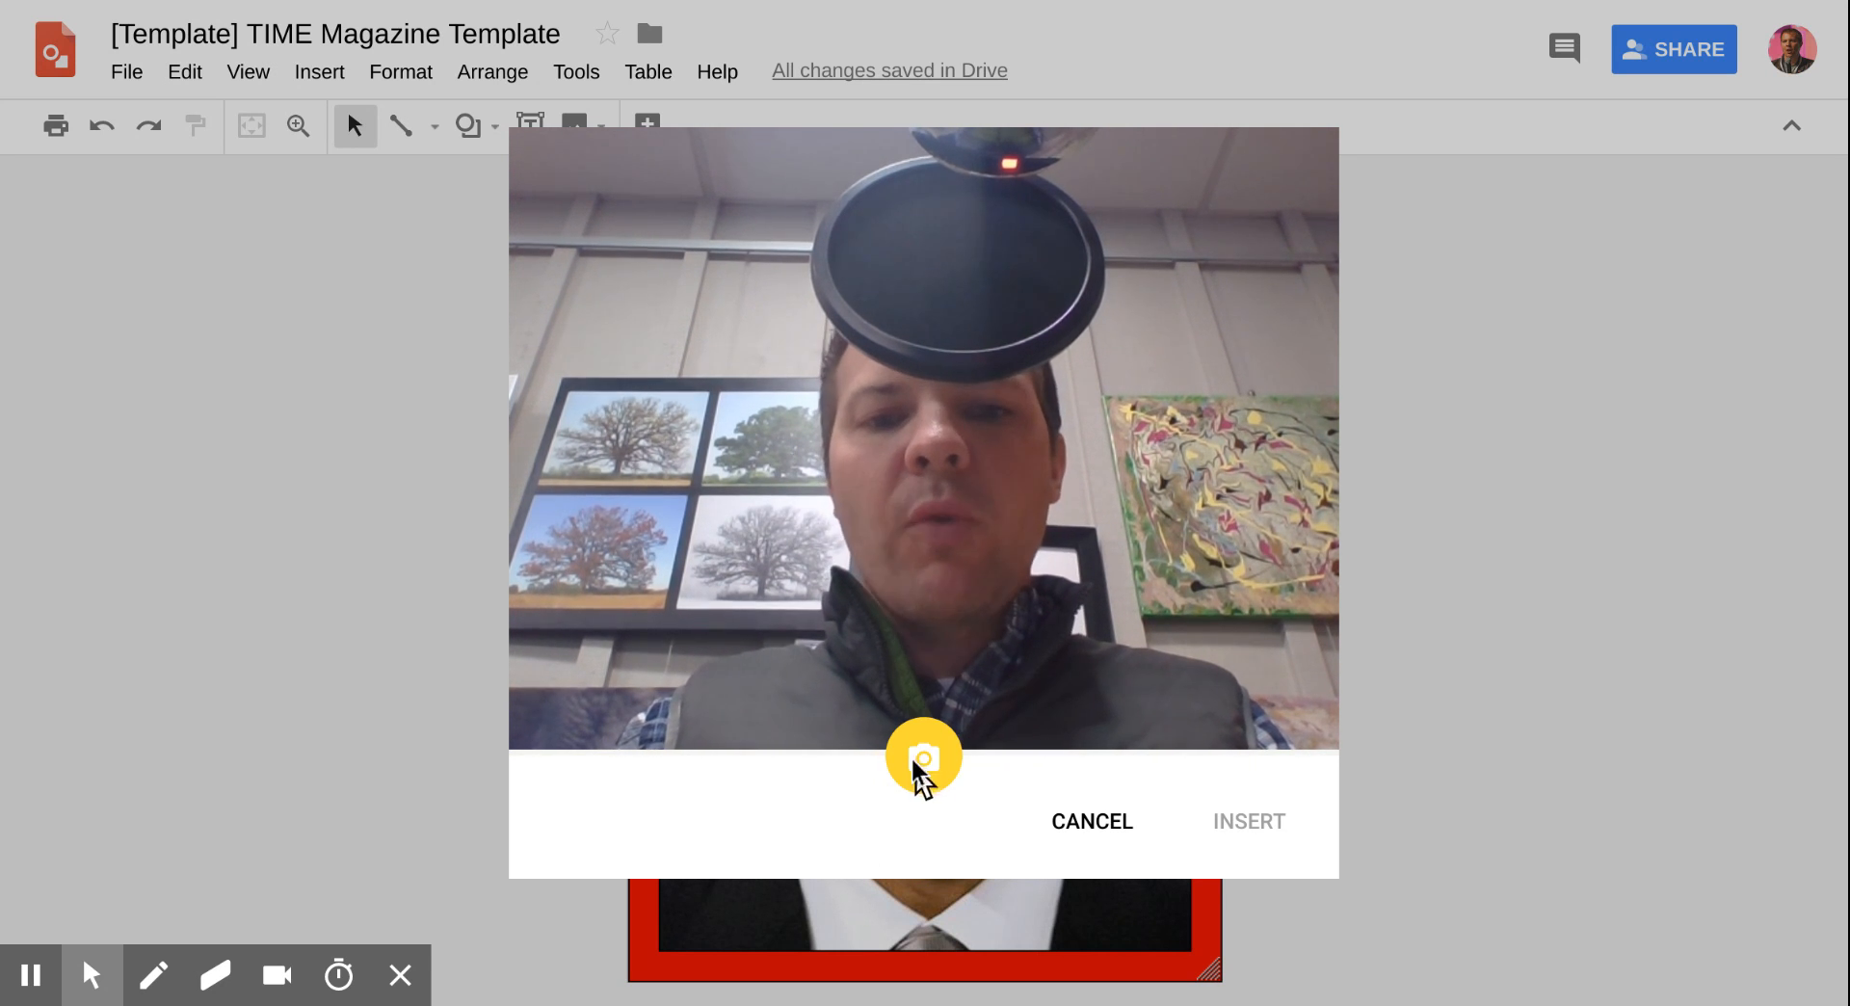
# - Capture a webcam snapshot, insert it, and drag it toward the cover's upper left
pyautogui.click(924, 756)
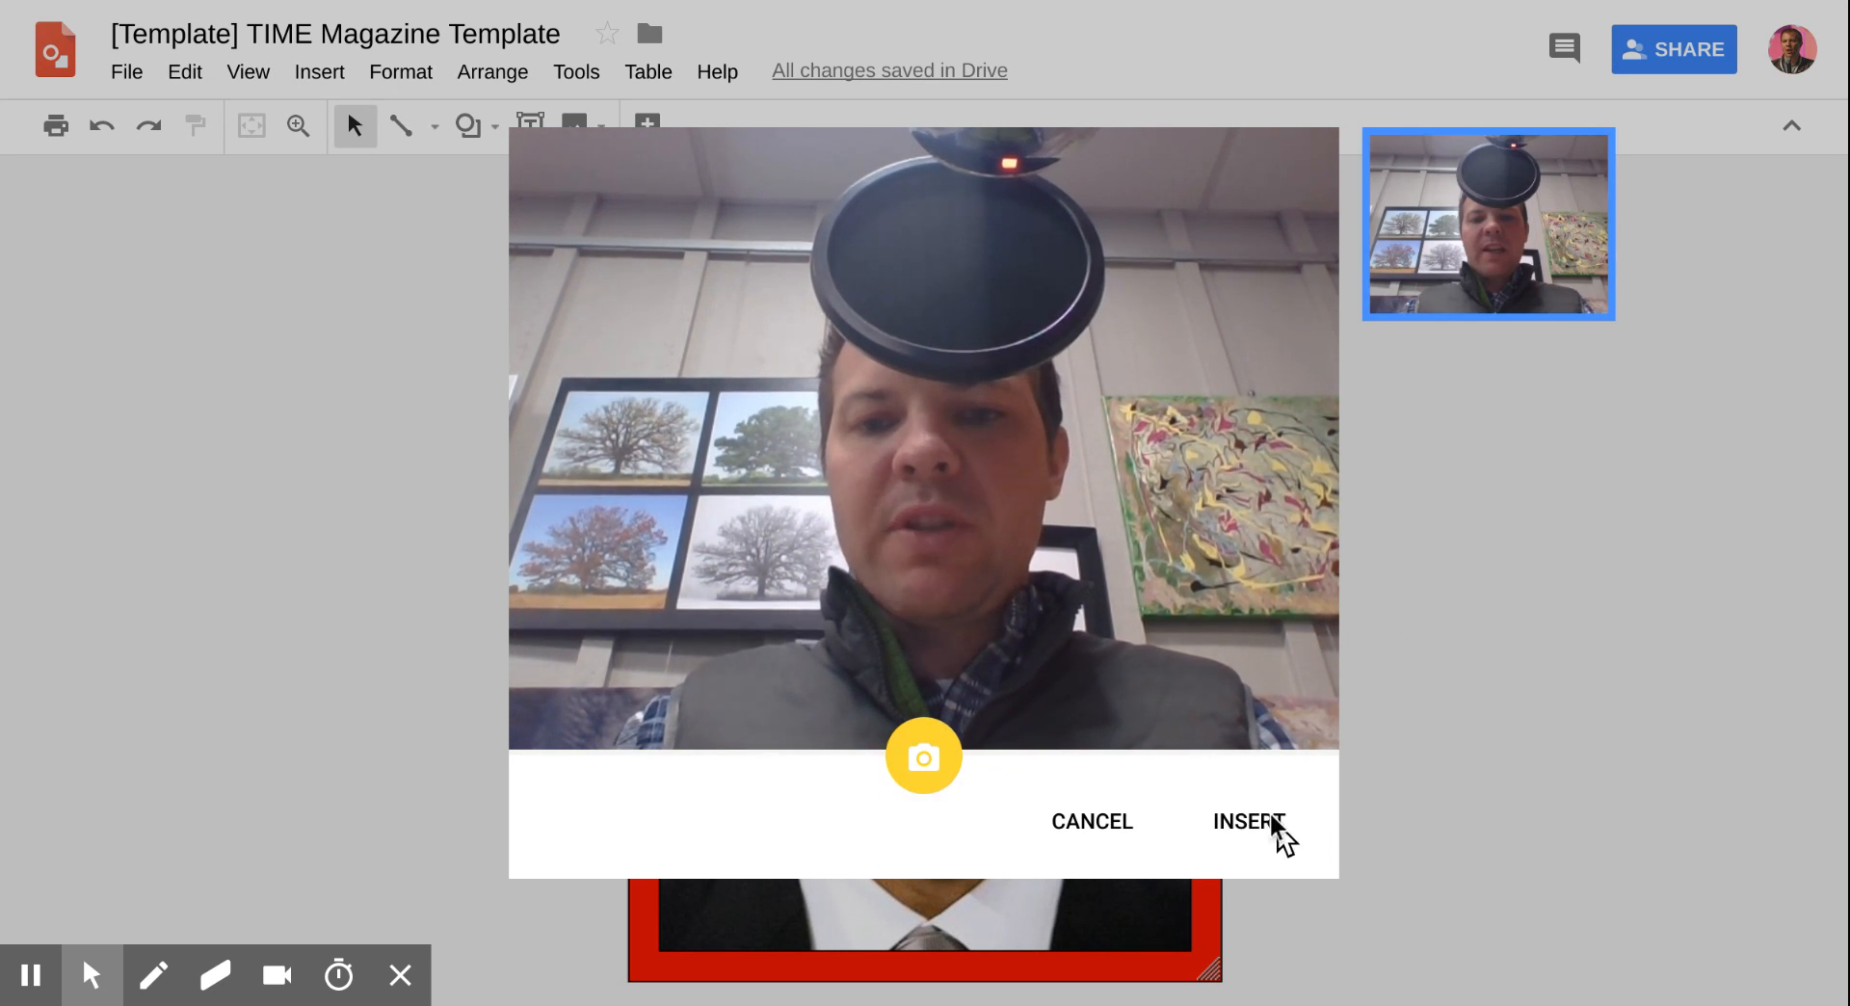
pyautogui.click(1247, 821)
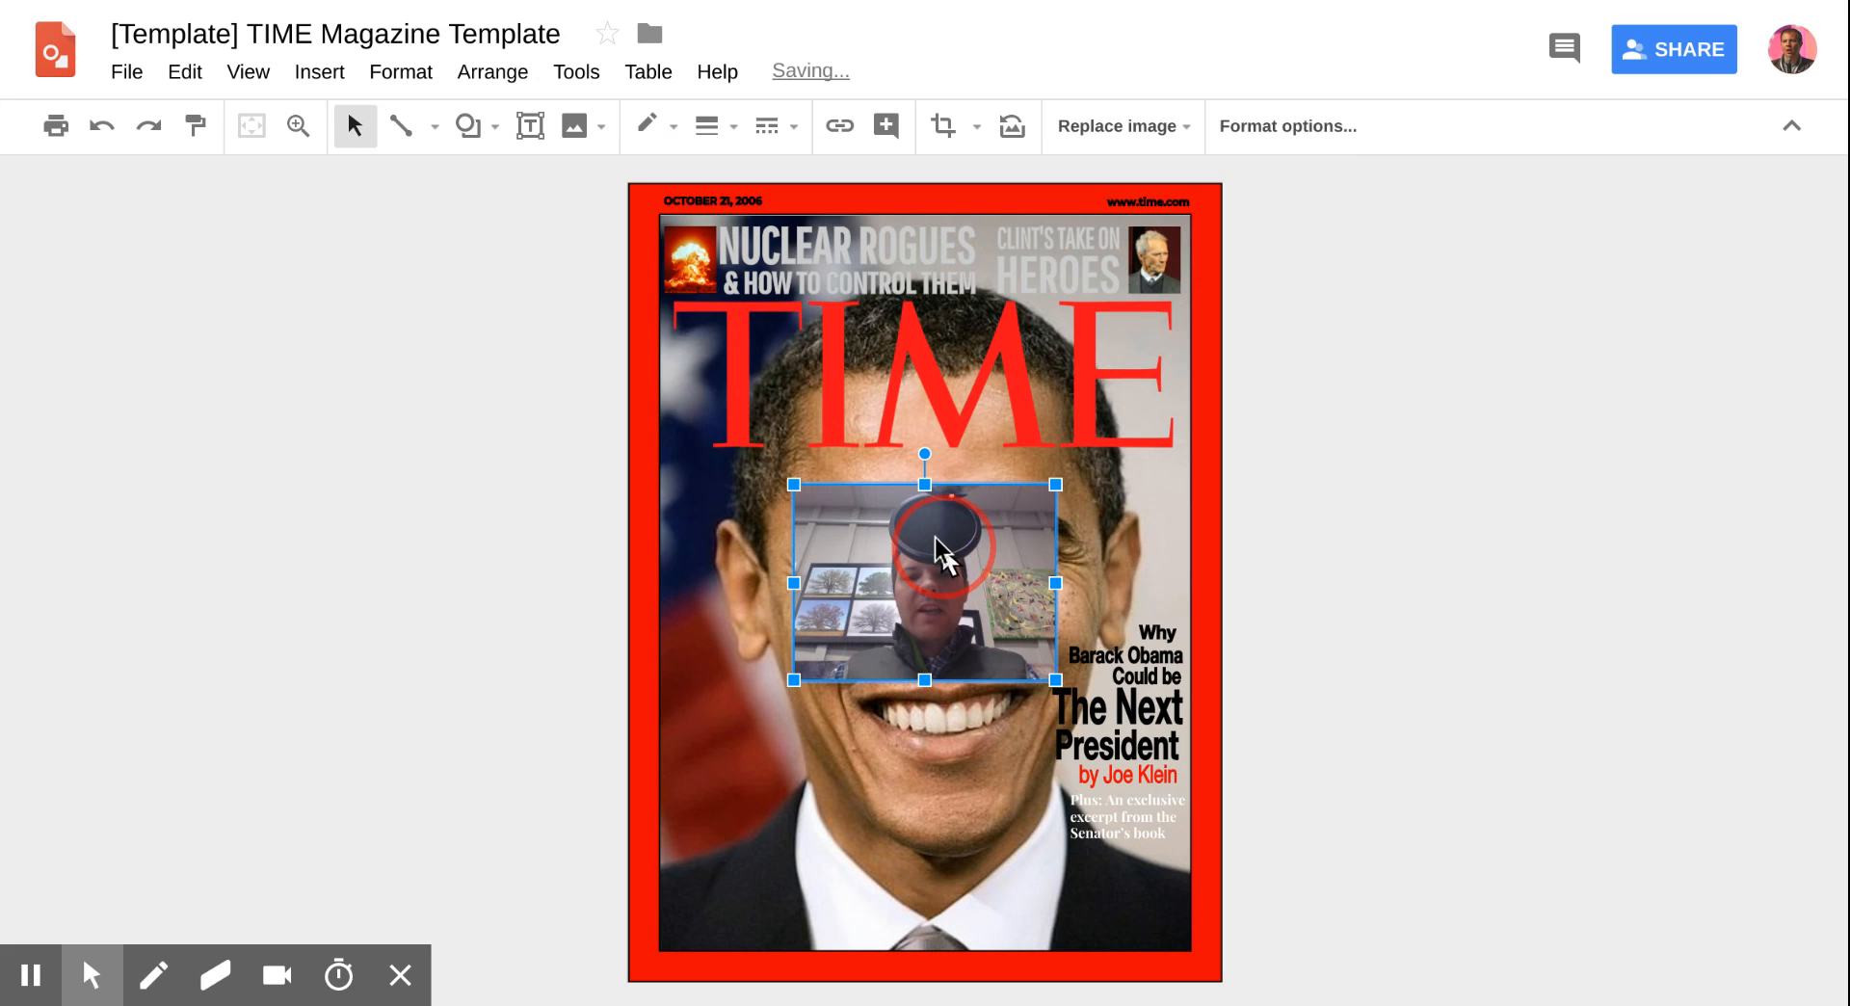
pyautogui.moveTo(924, 548); pyautogui.dragTo(640, 380)
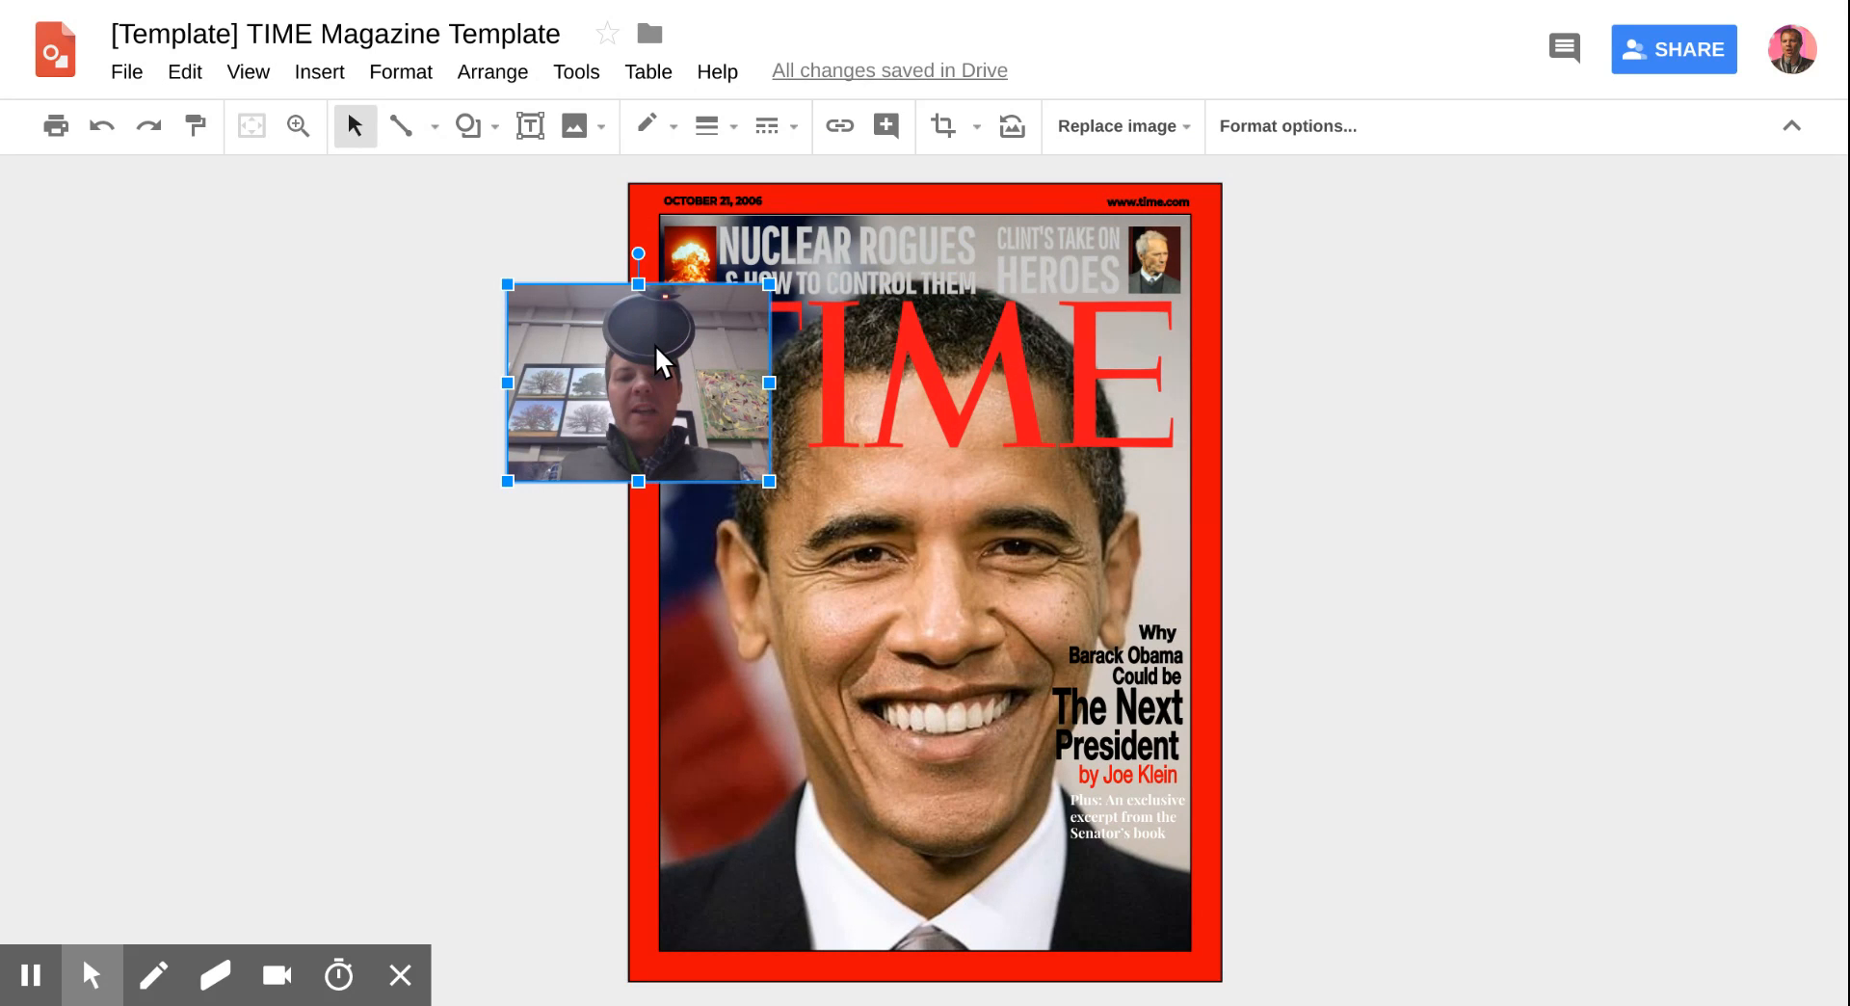
pyautogui.moveTo(678, 413)
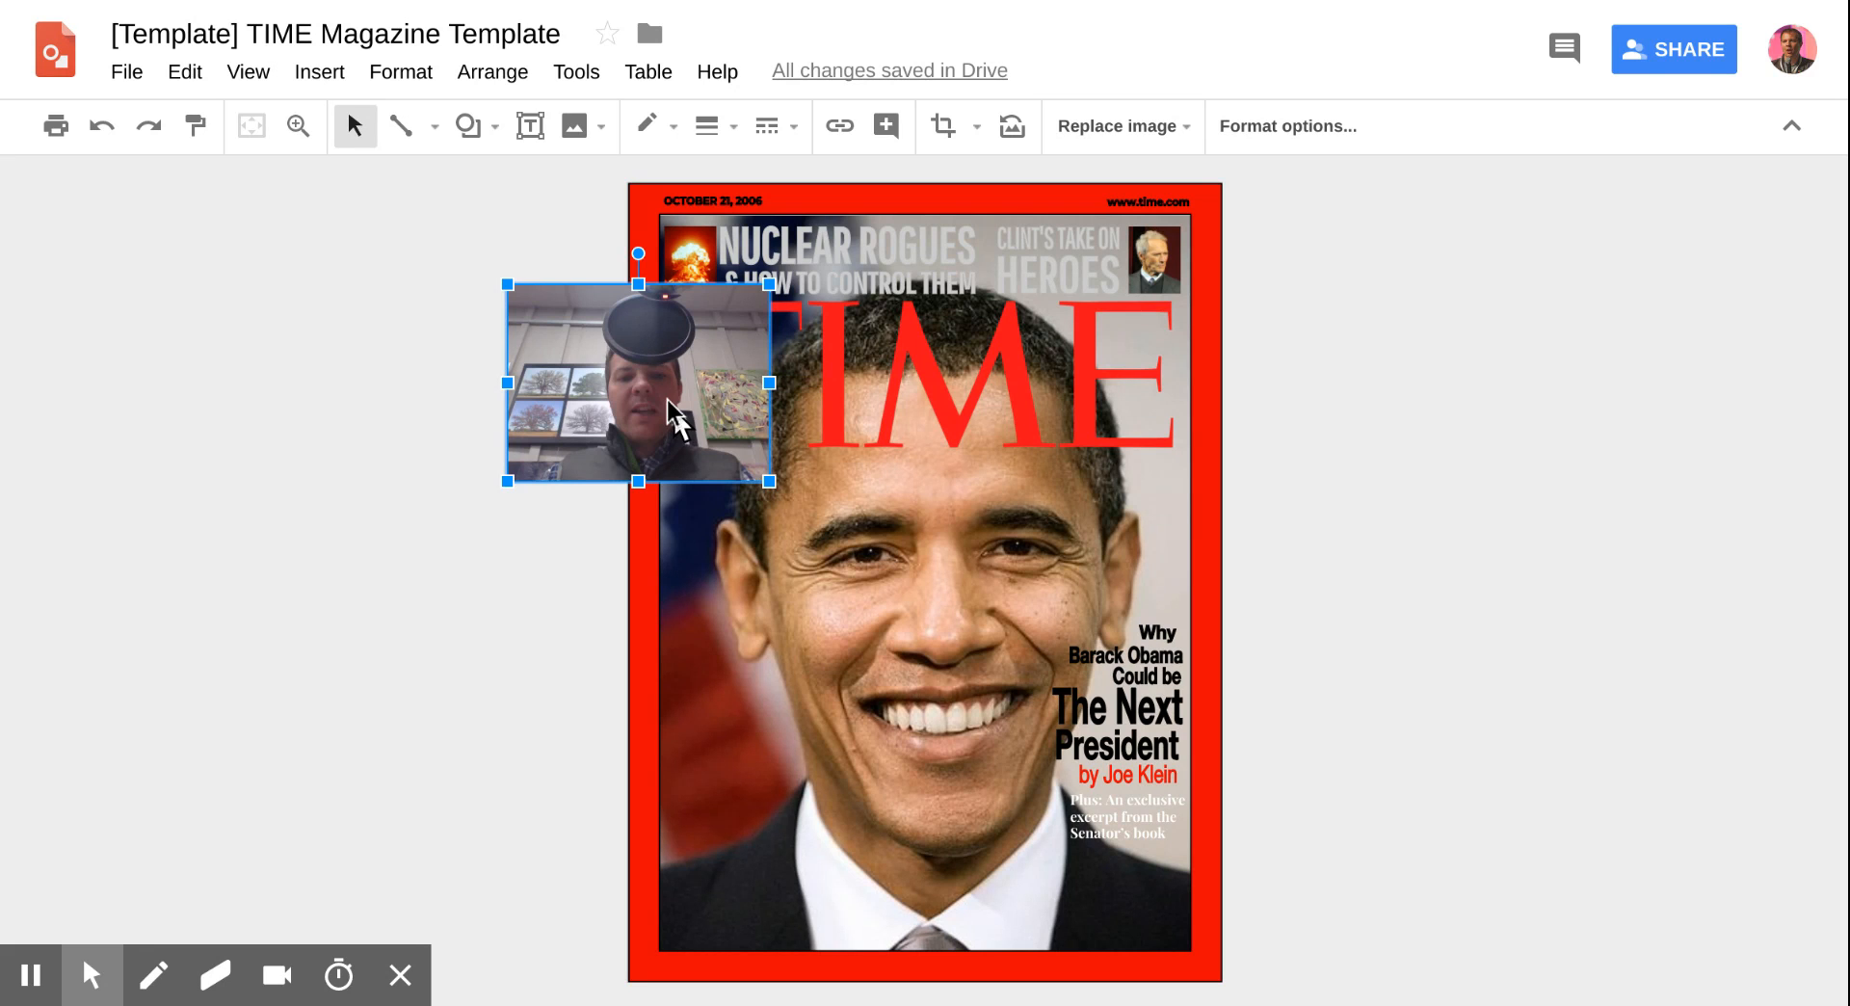
# - Crop the sides off the webcam snapshot and enlarge it over the red-bordered cover
pyautogui.click(678, 383)
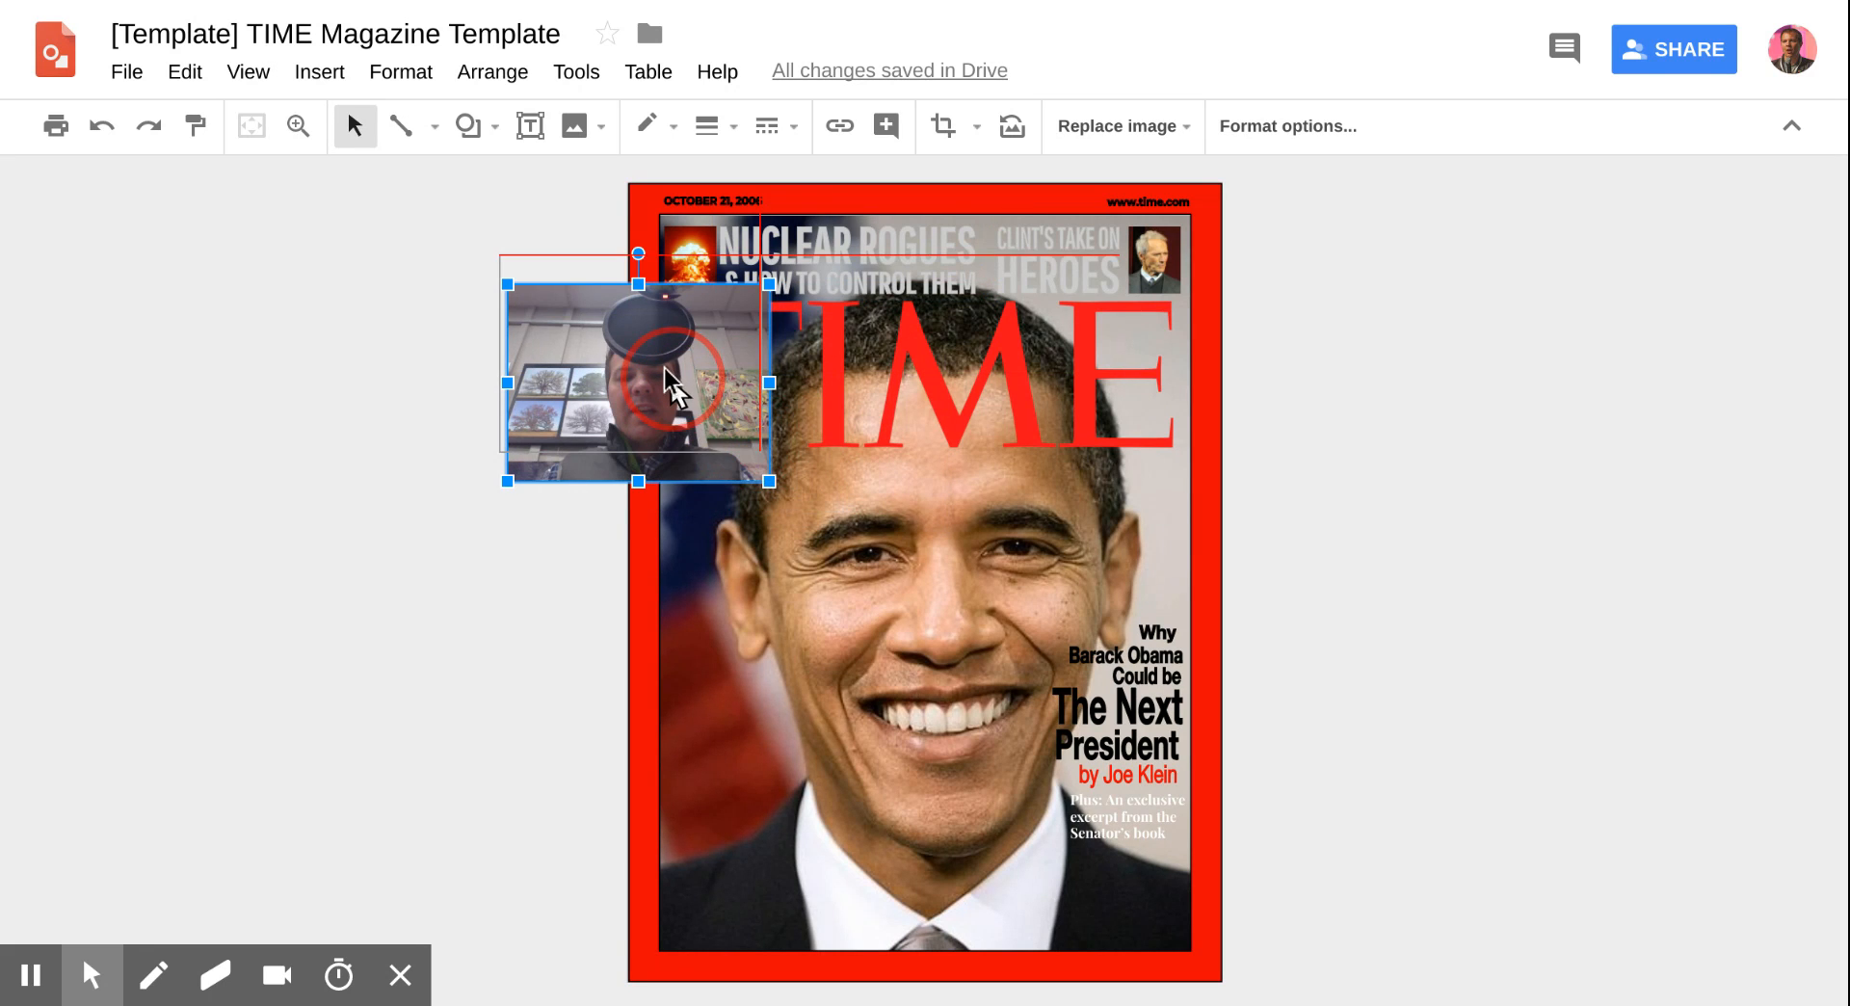
pyautogui.click(942, 126)
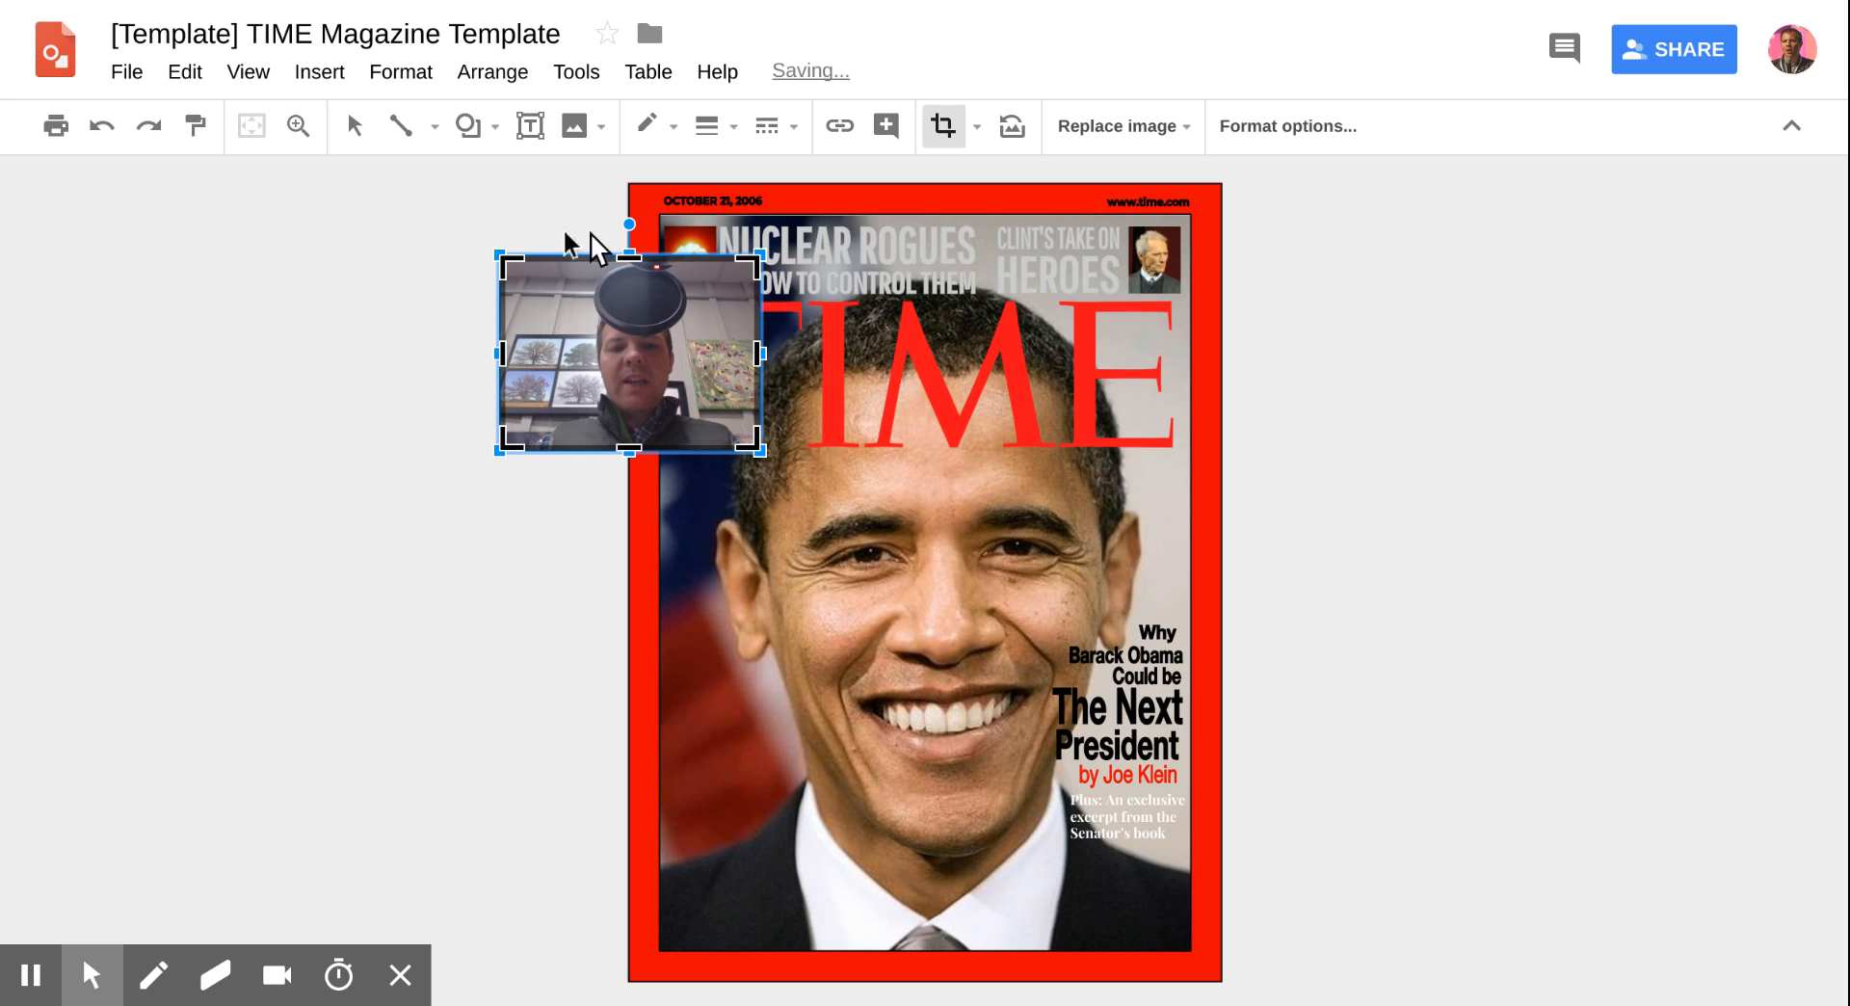
pyautogui.click(505, 363)
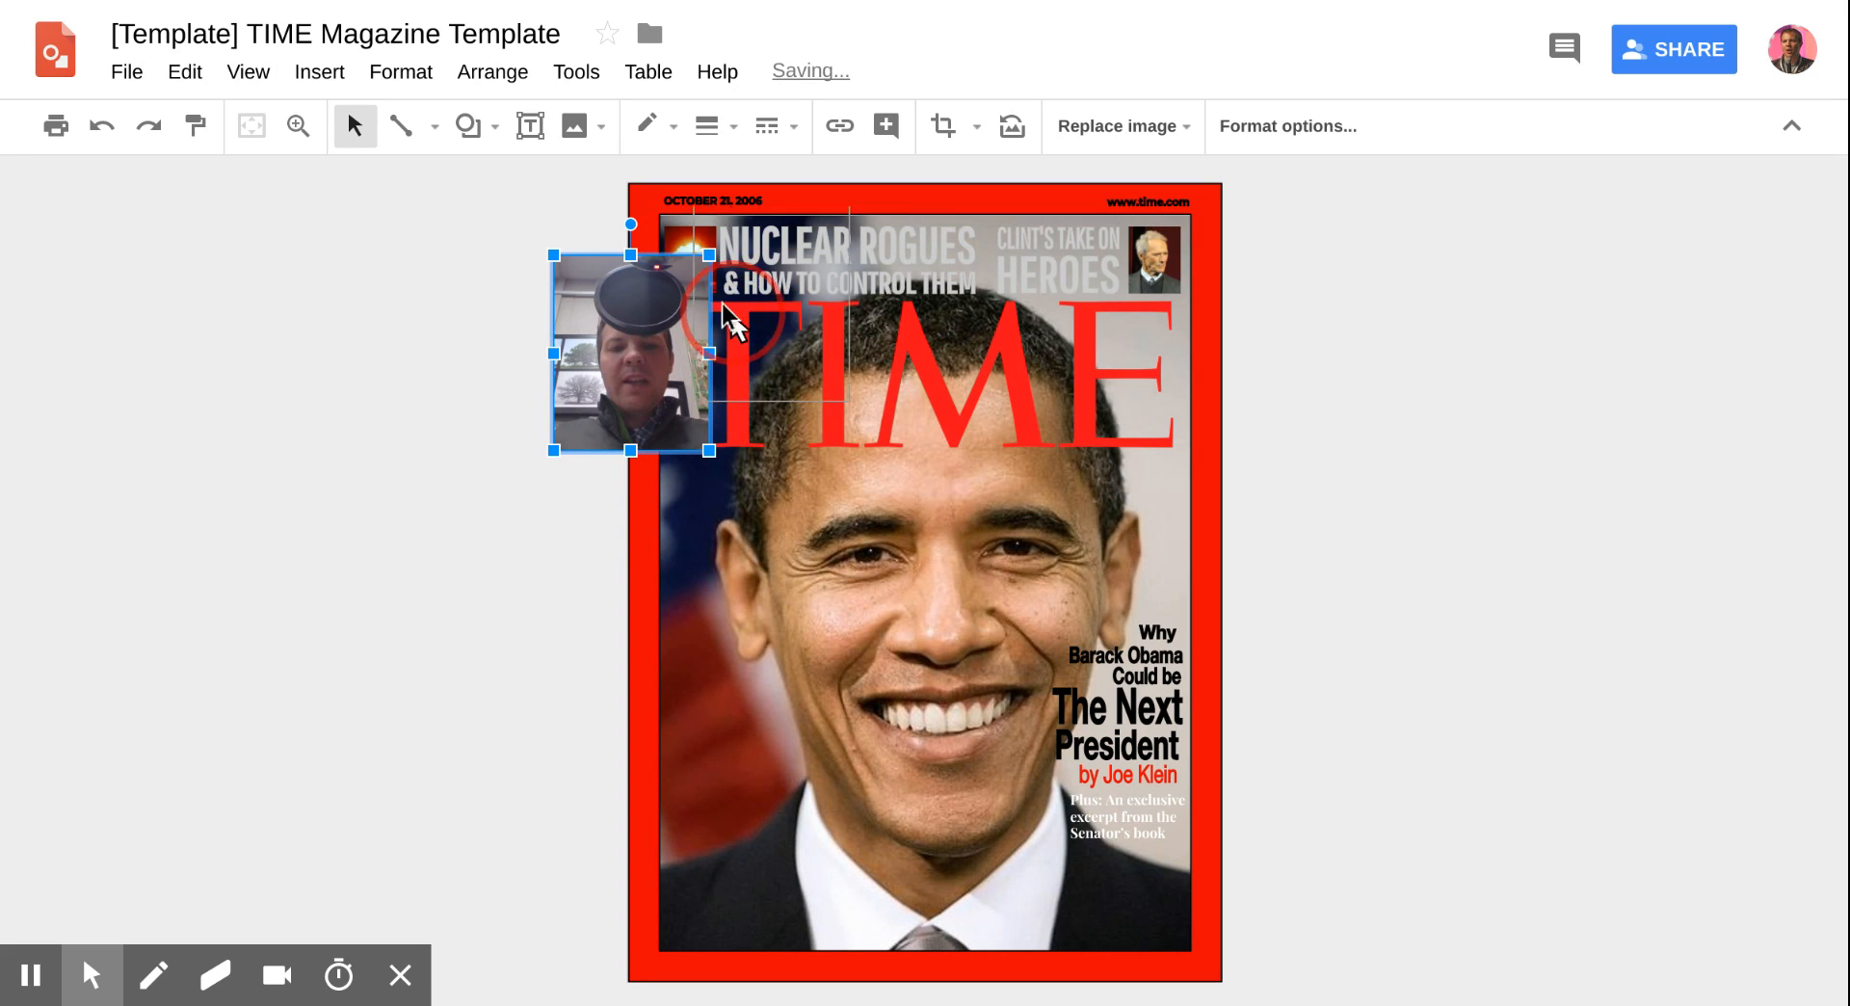
pyautogui.moveTo(629, 353); pyautogui.dragTo(743, 315)
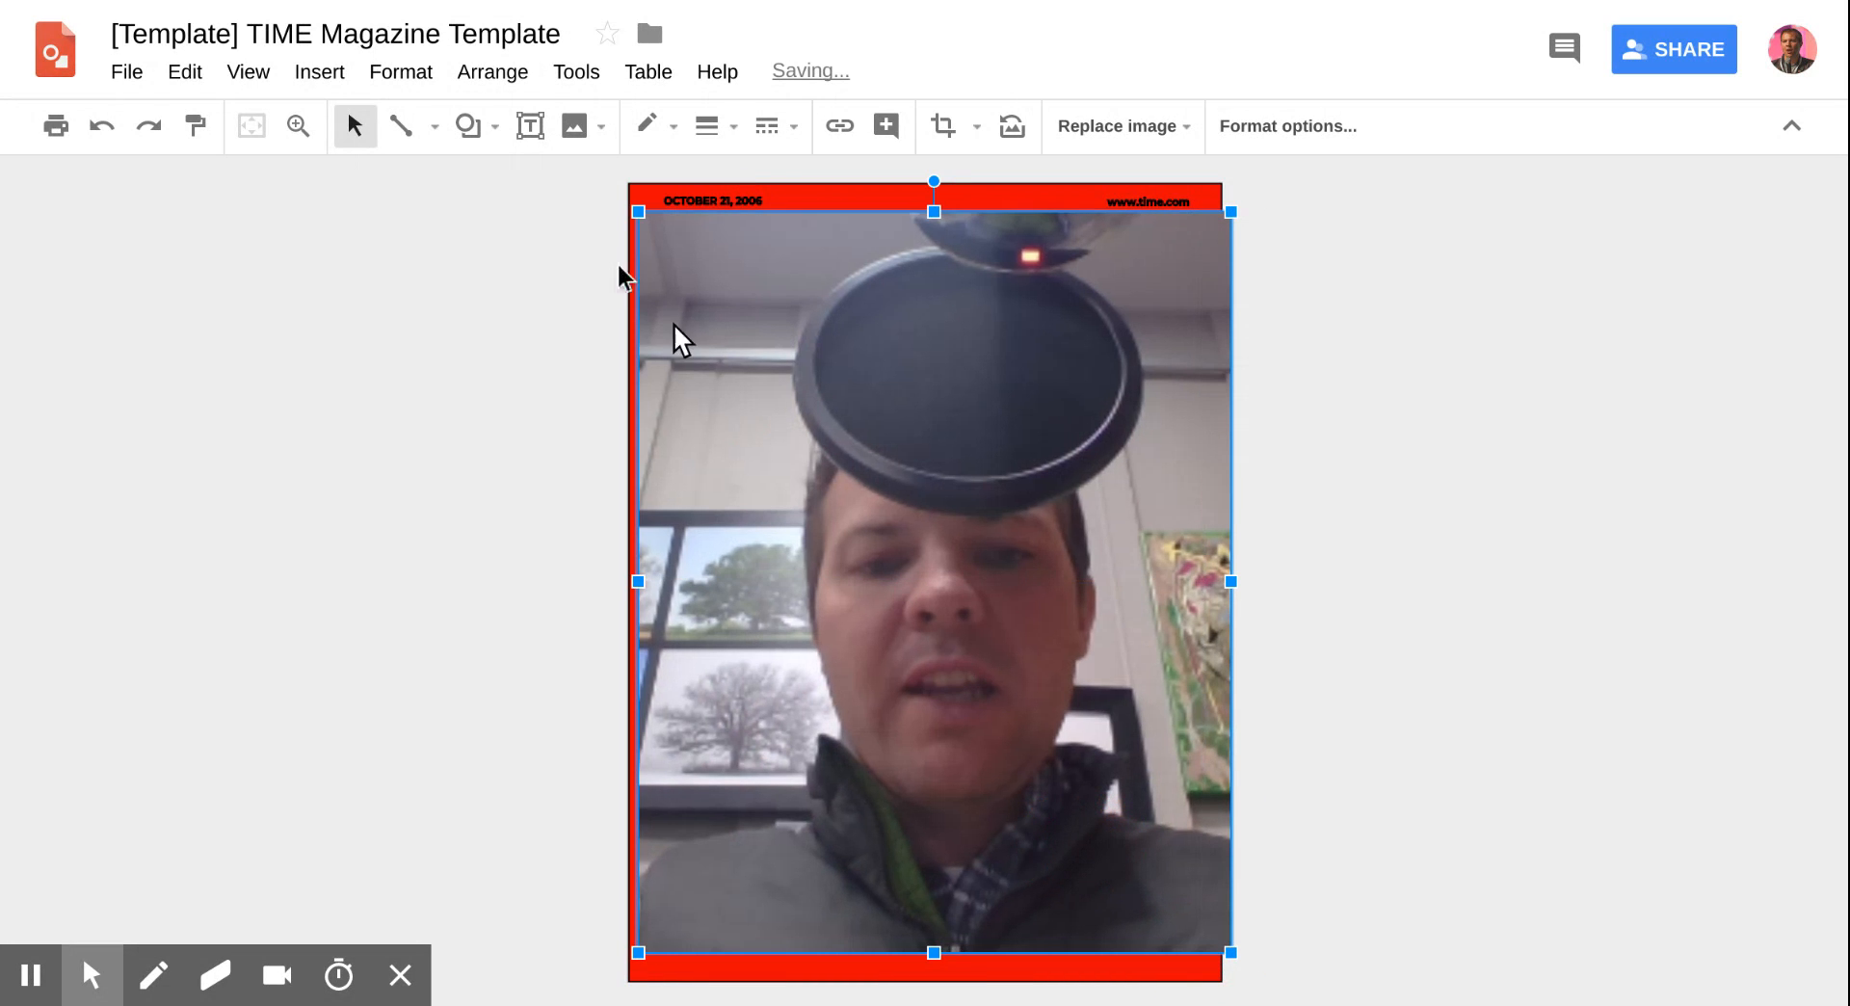
# - Use Arrange > Order > Send backward to place the webcam photo behind the TIME text
pyautogui.click(492, 73)
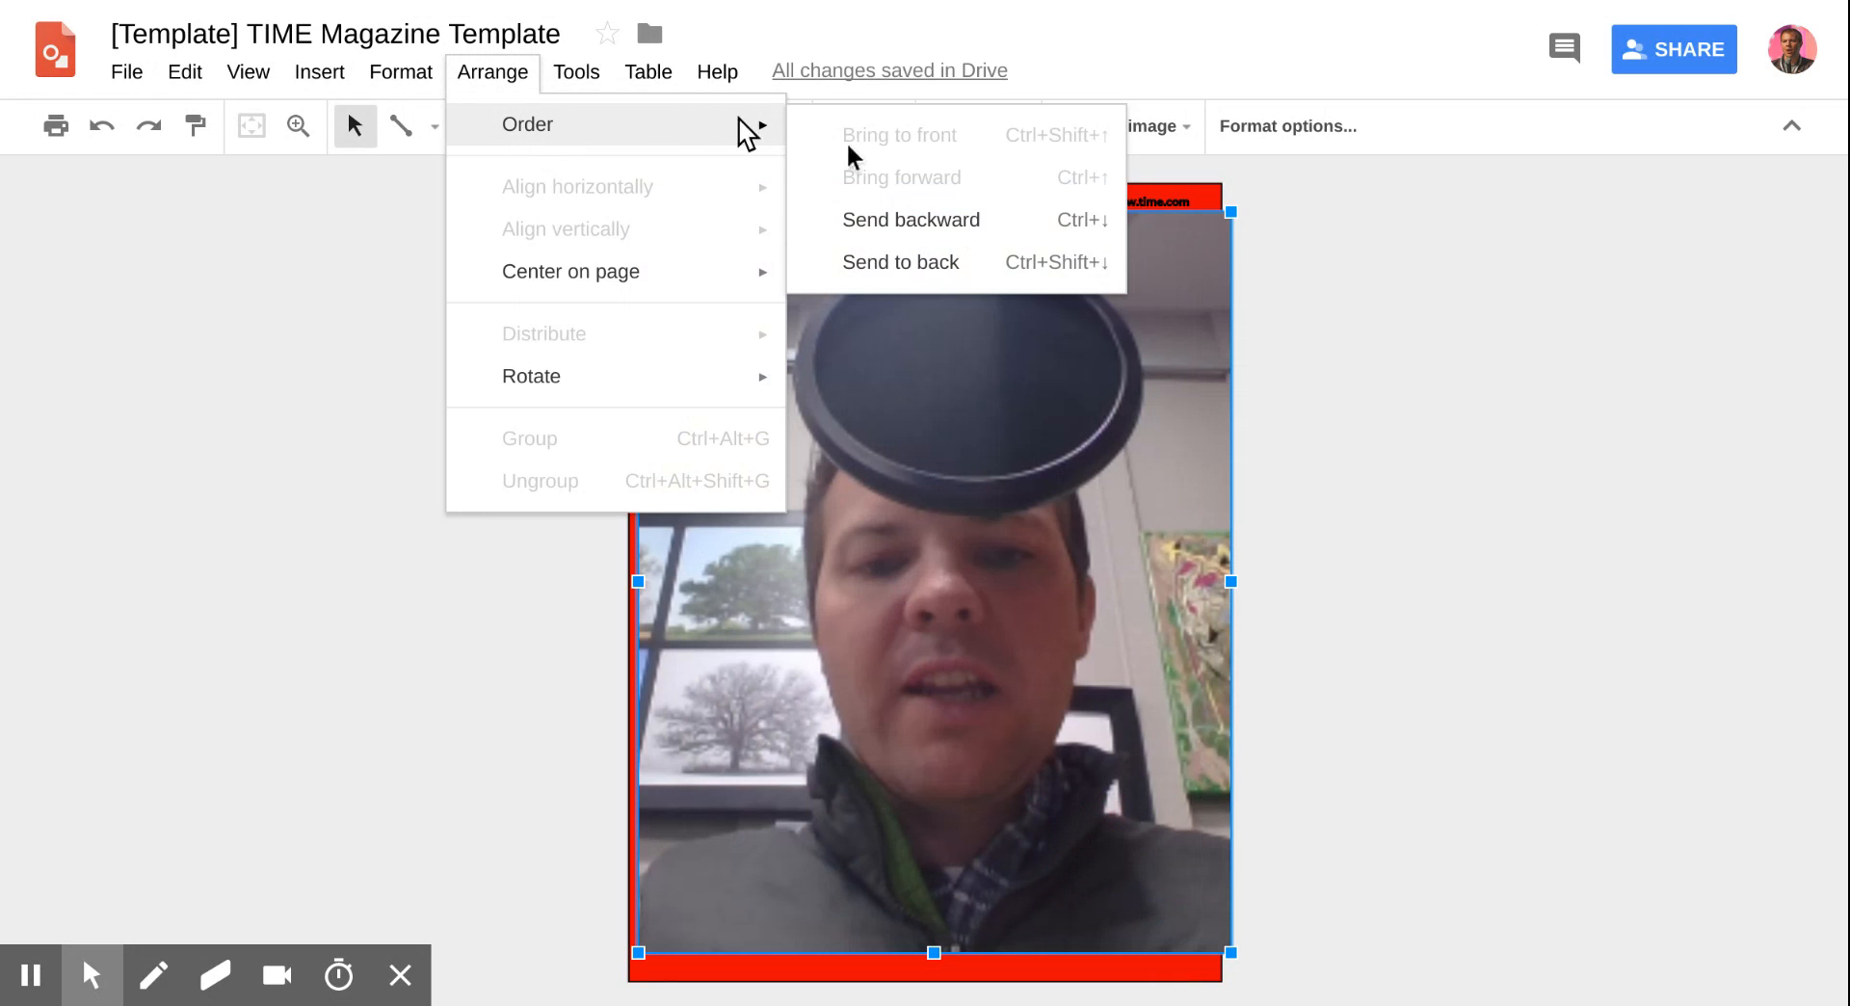
pyautogui.click(900, 262)
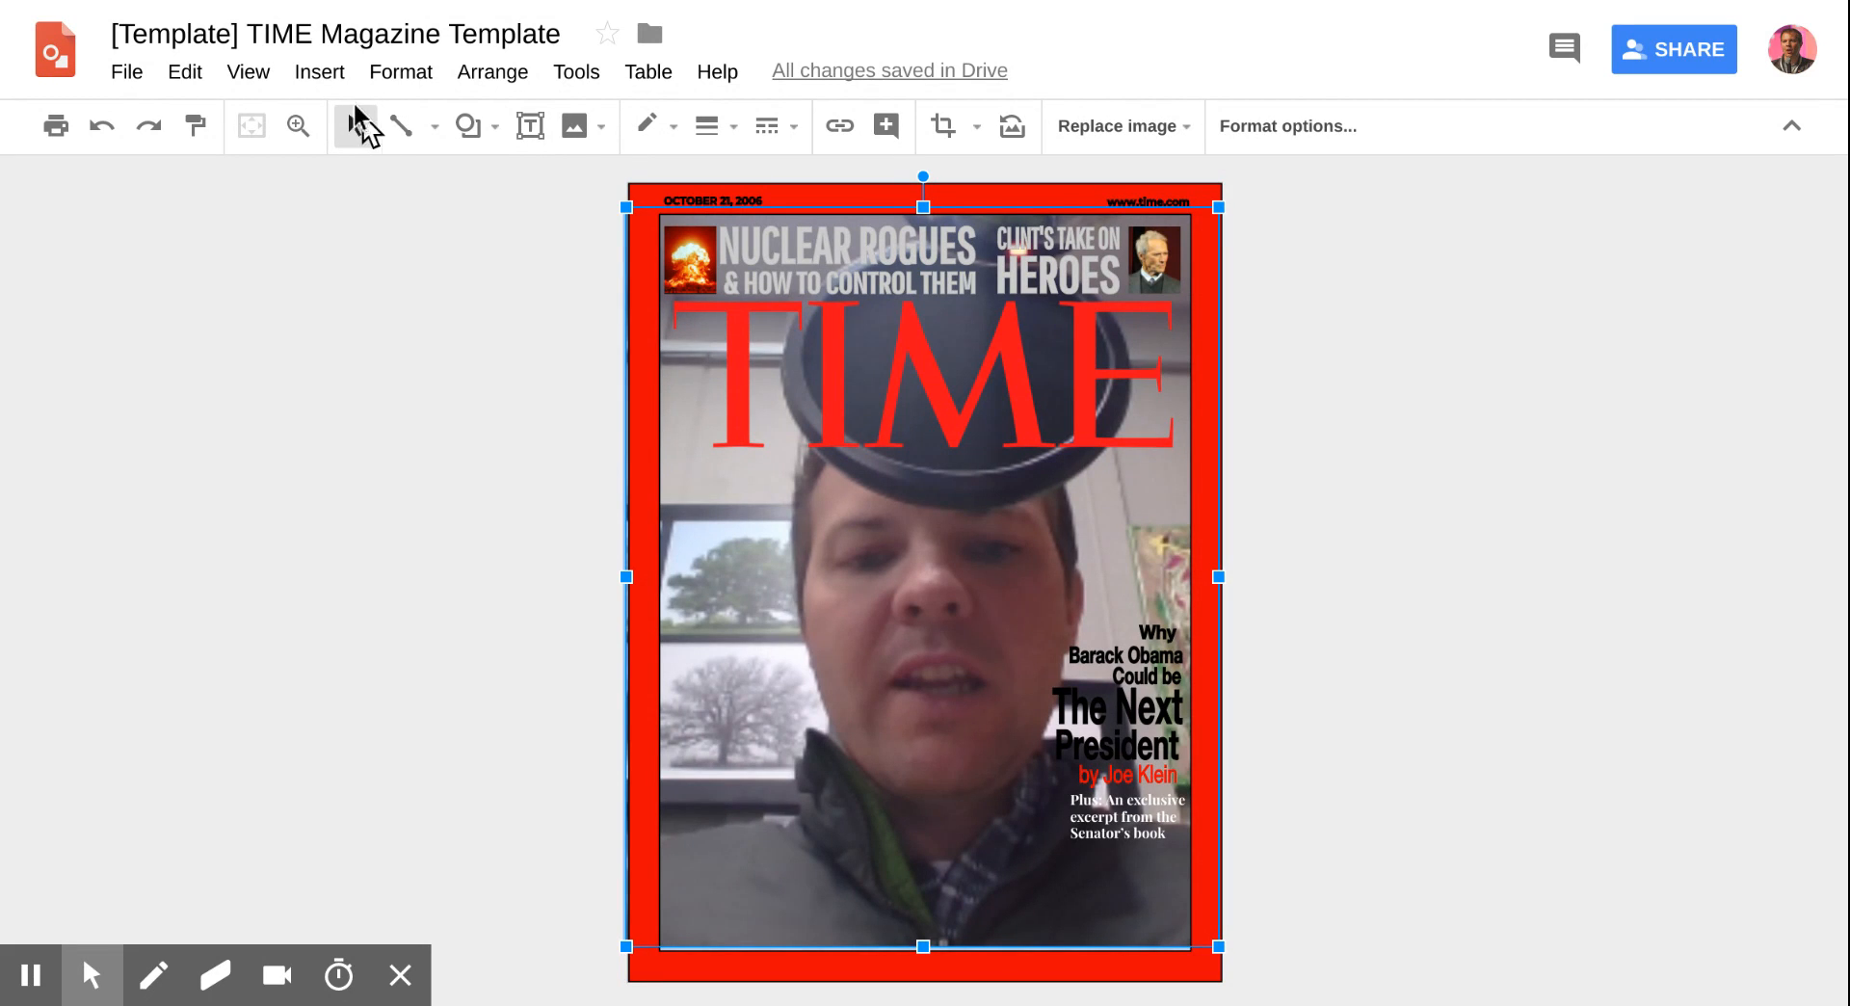
# - Open Insert > Image to show the image source list with Camera available
pyautogui.click(319, 73)
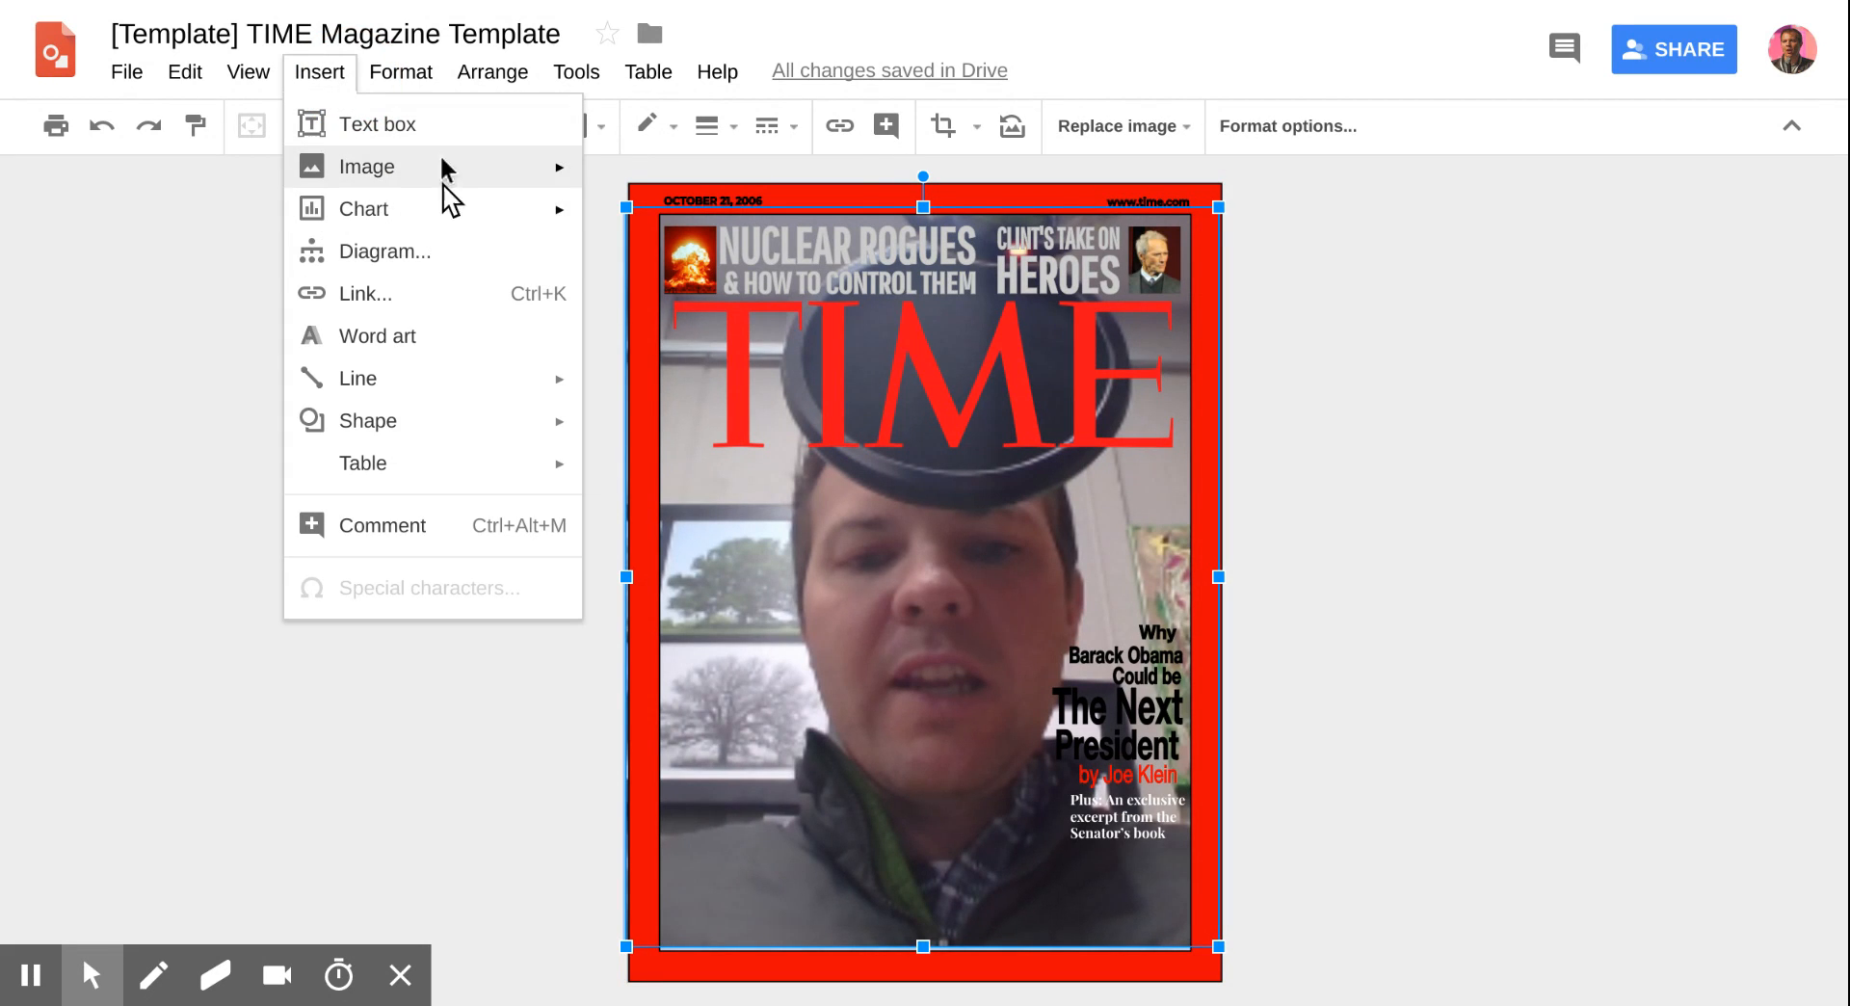
pyautogui.click(367, 166)
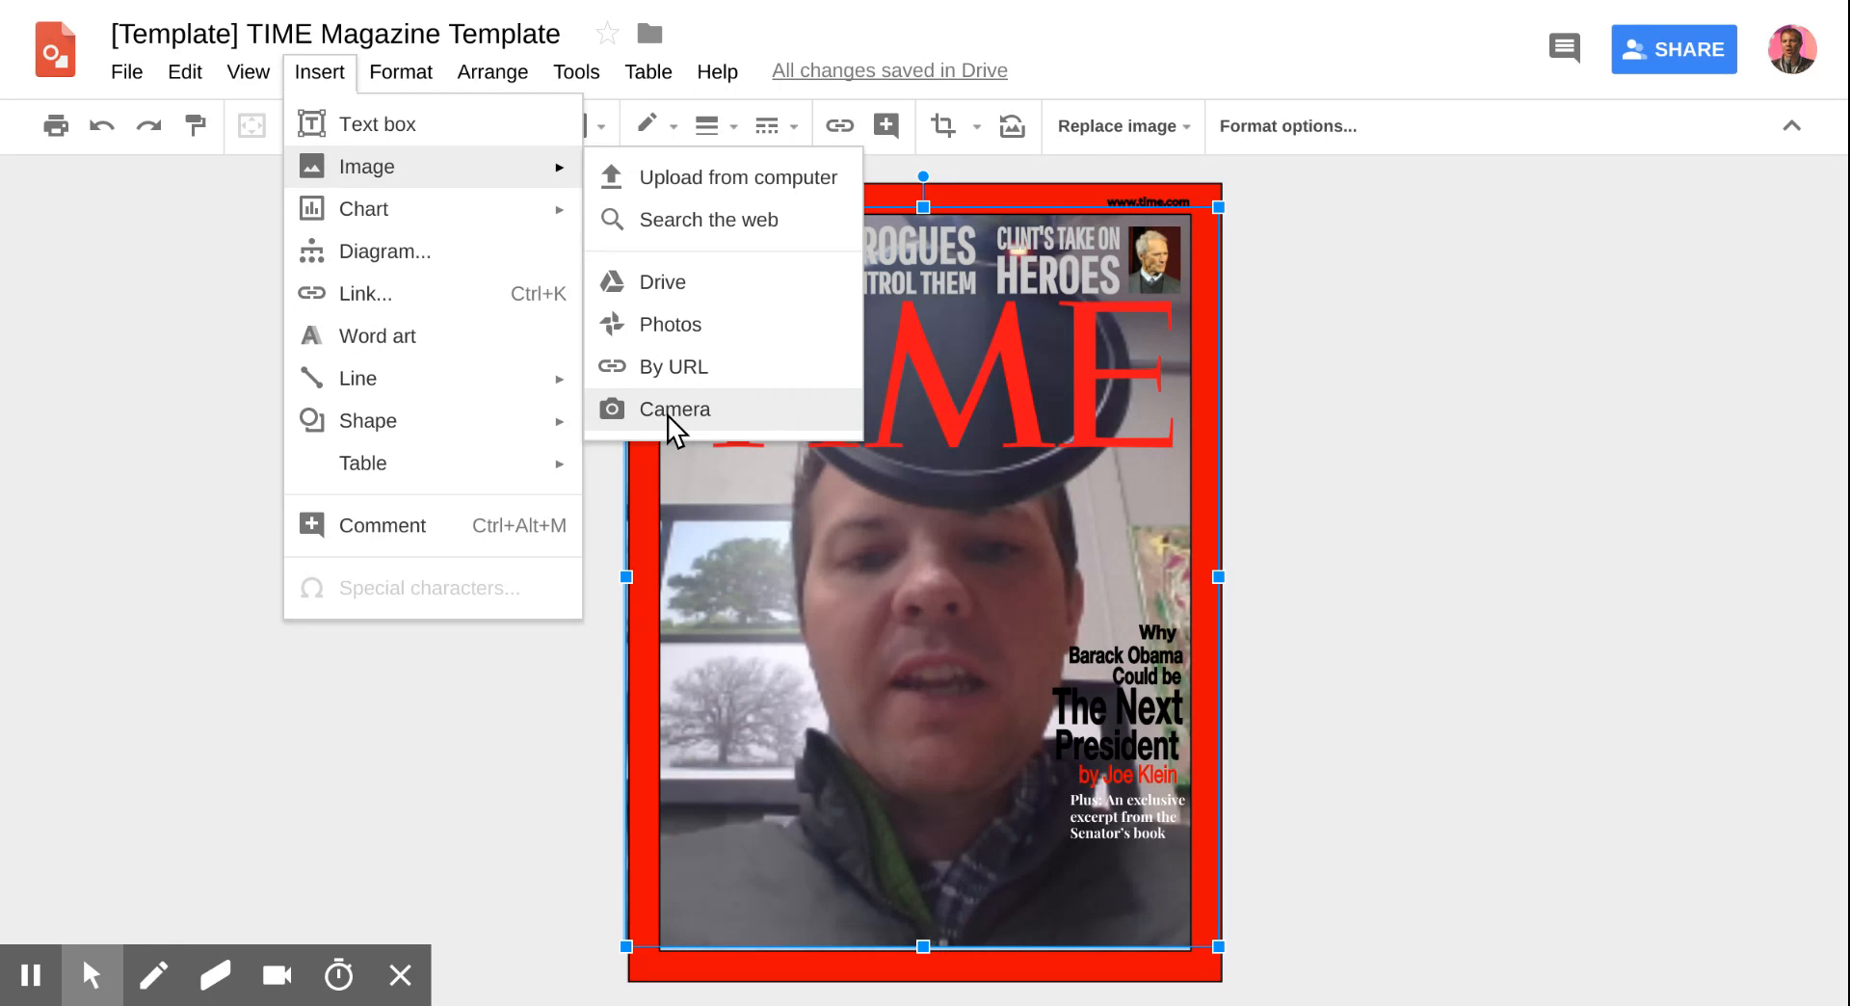
pyautogui.moveTo(1347, 45)
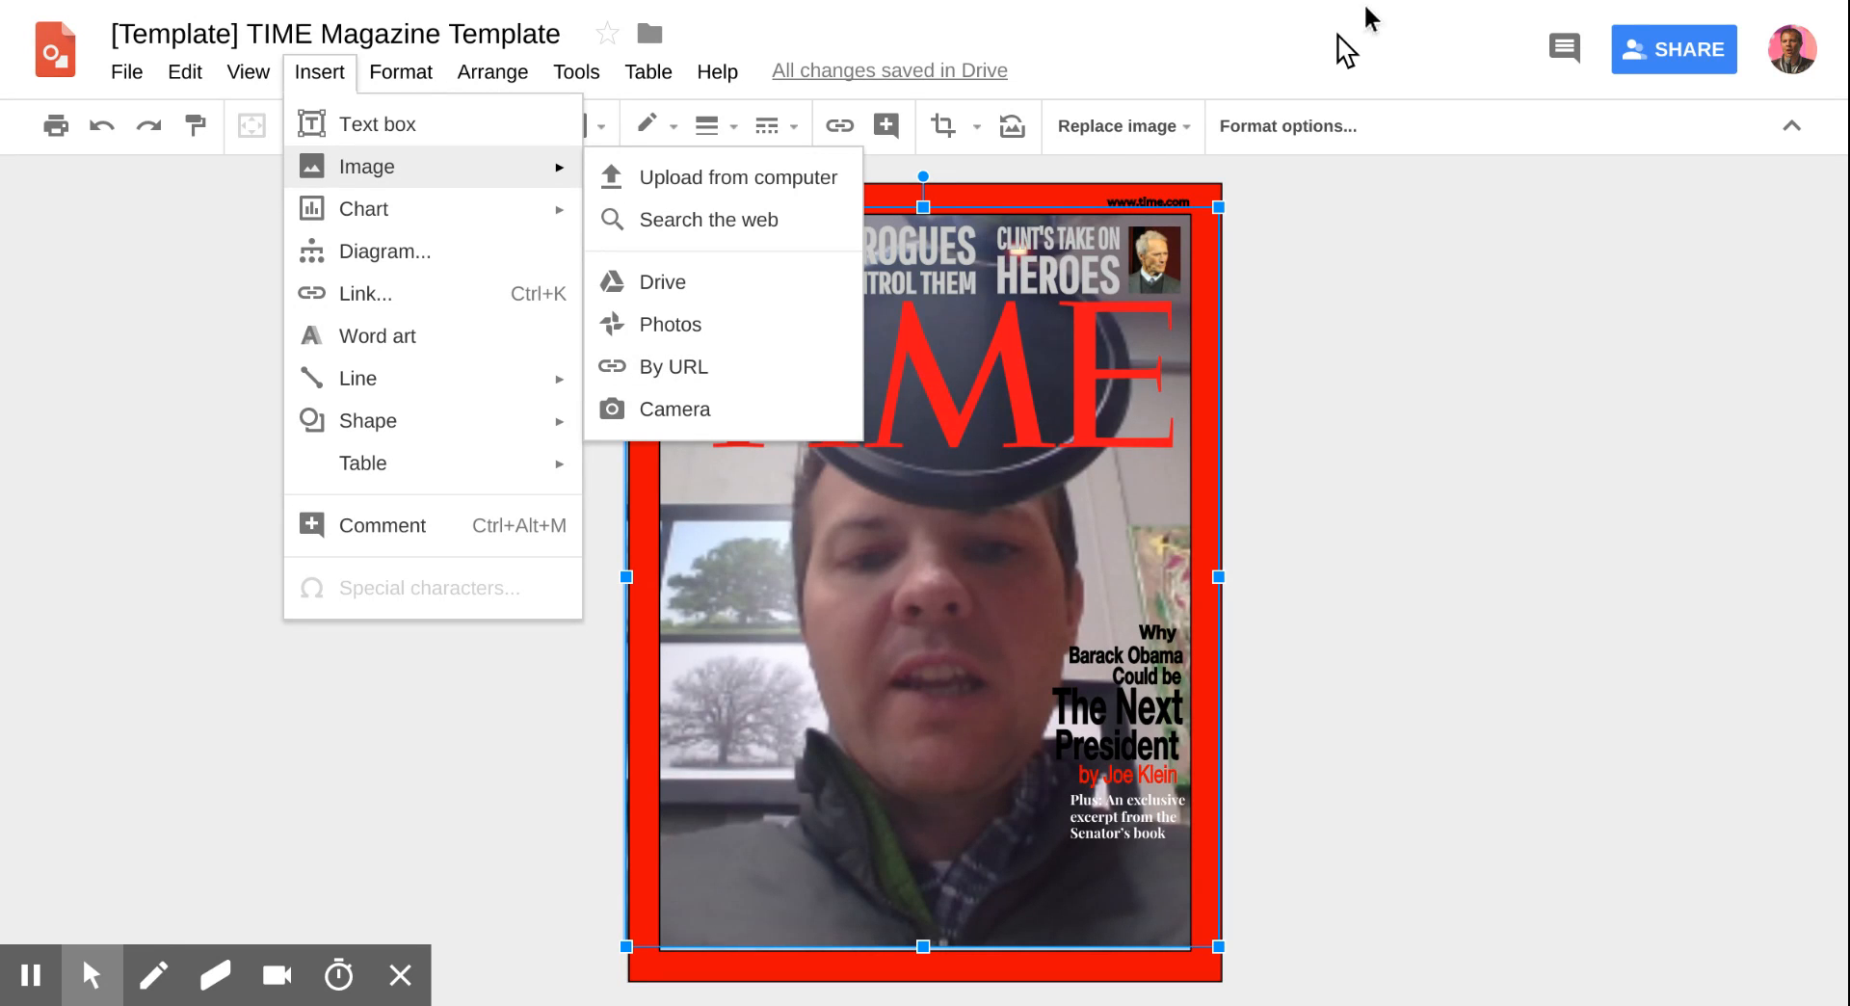